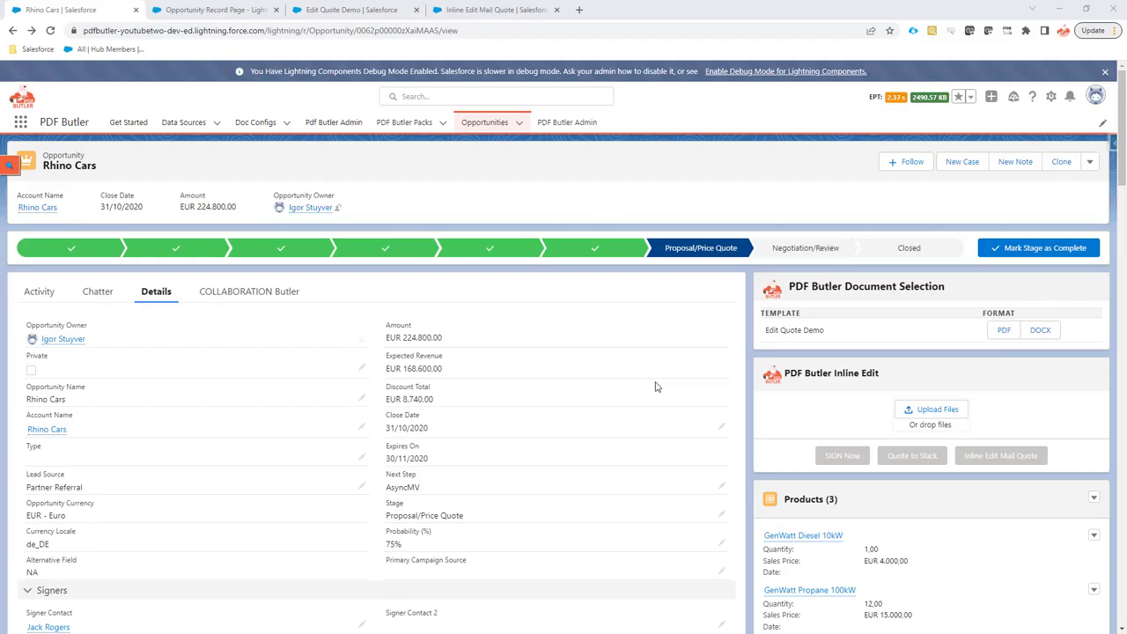
{"action": "mouse_move", "coordinate": [761, 345]}
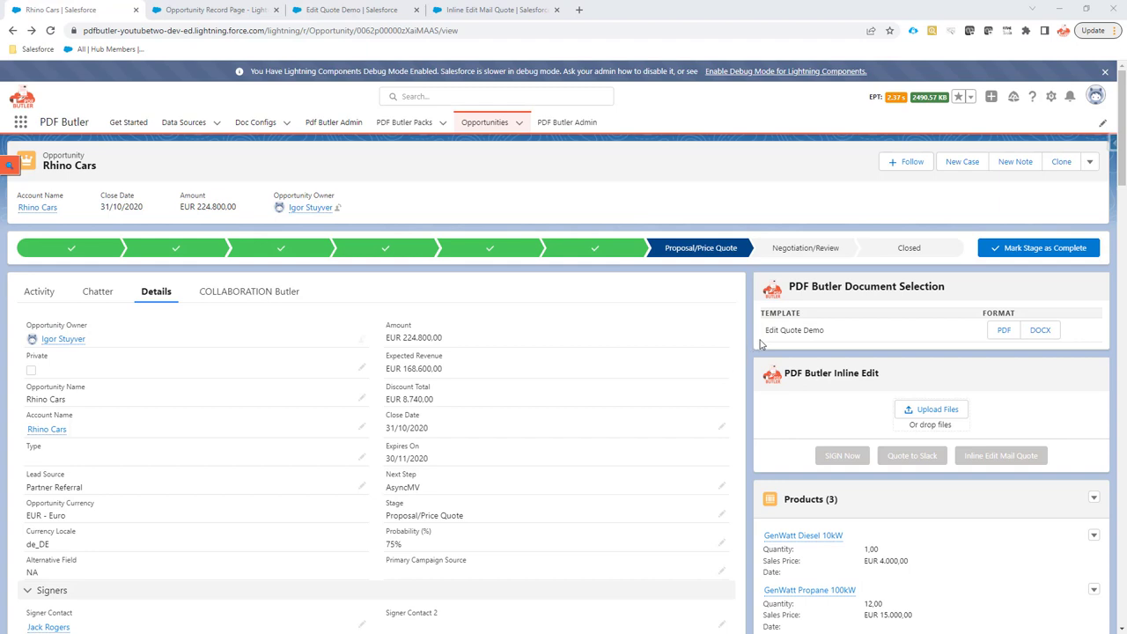
{"action": "mouse_move", "coordinate": [797, 330]}
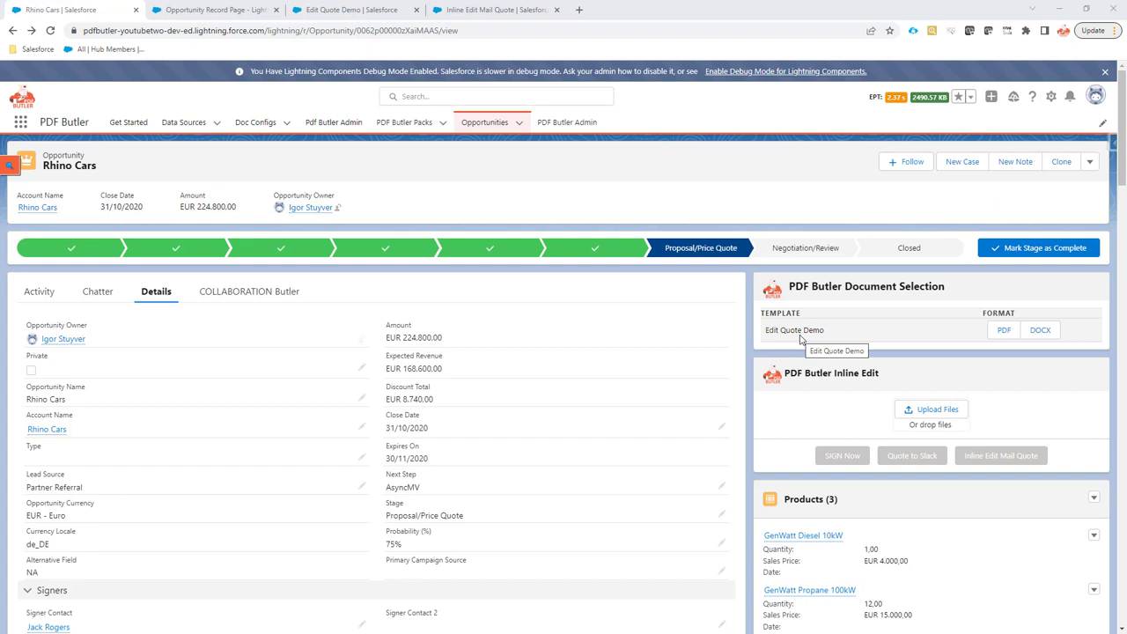
{"action": "mouse_move", "coordinate": [815, 409]}
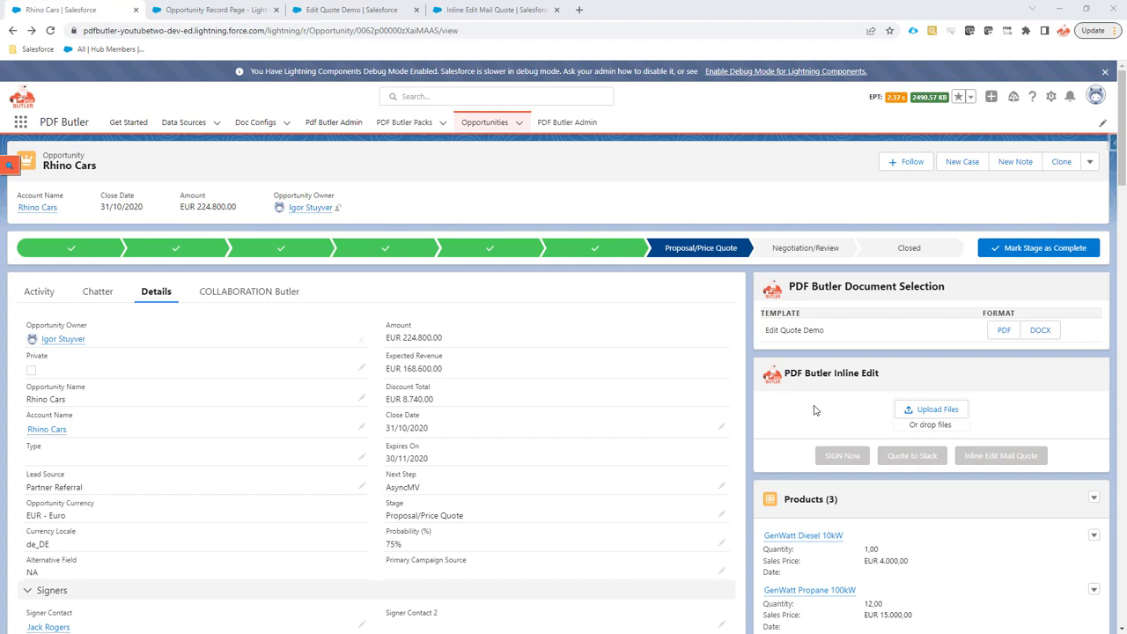
{"action": "mouse_move", "coordinate": [847, 398]}
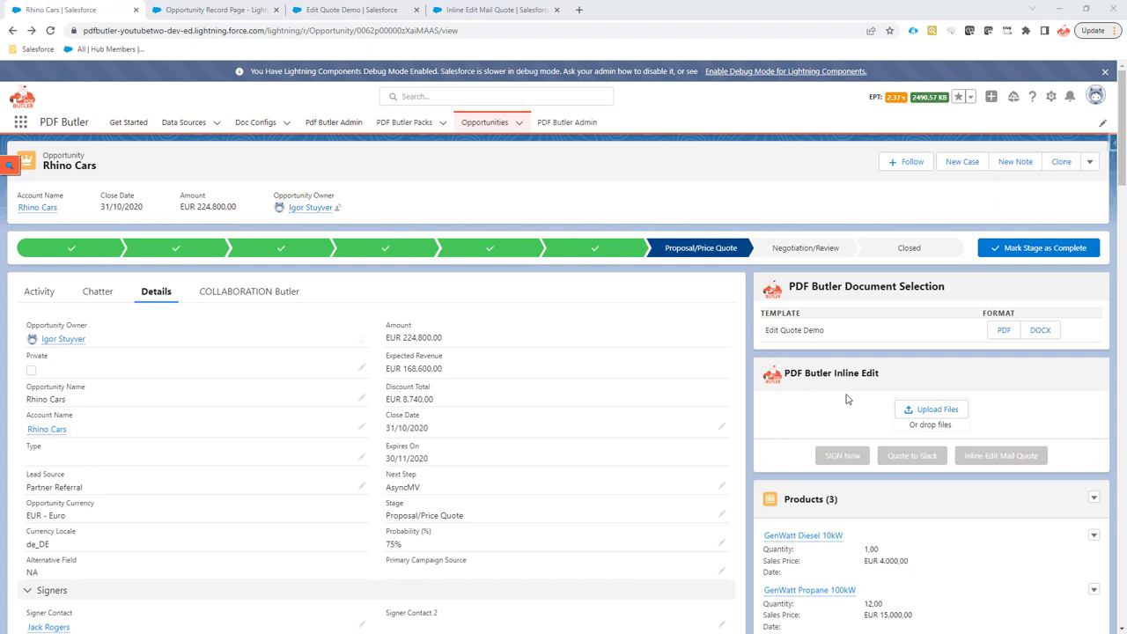
{"action": "mouse_move", "coordinate": [842, 389]}
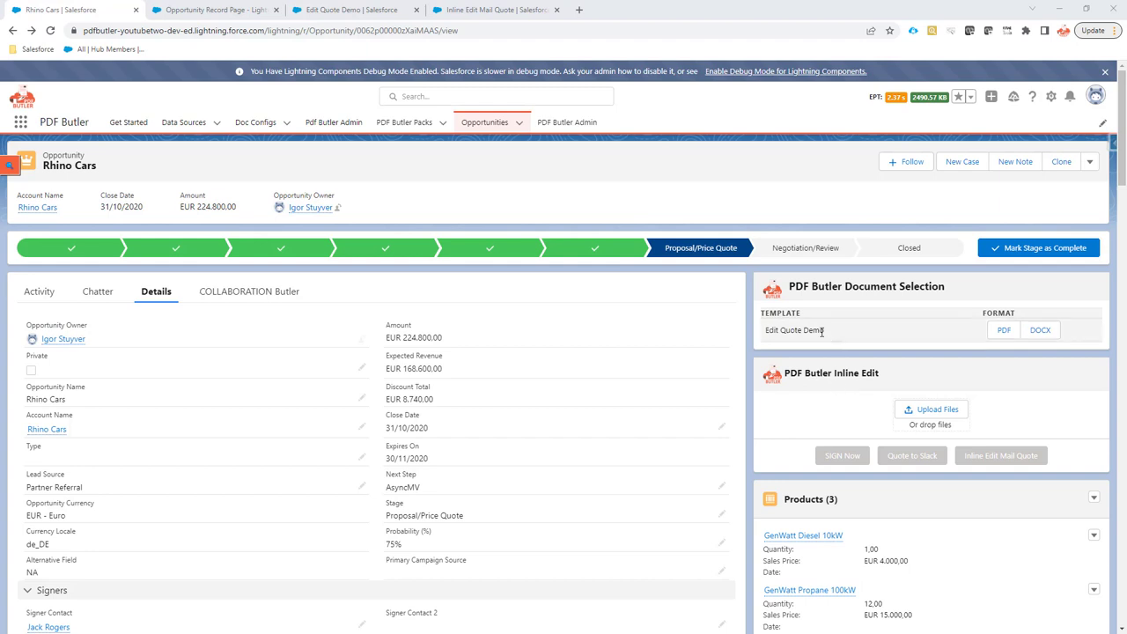
{"action": "mouse_move", "coordinate": [825, 328]}
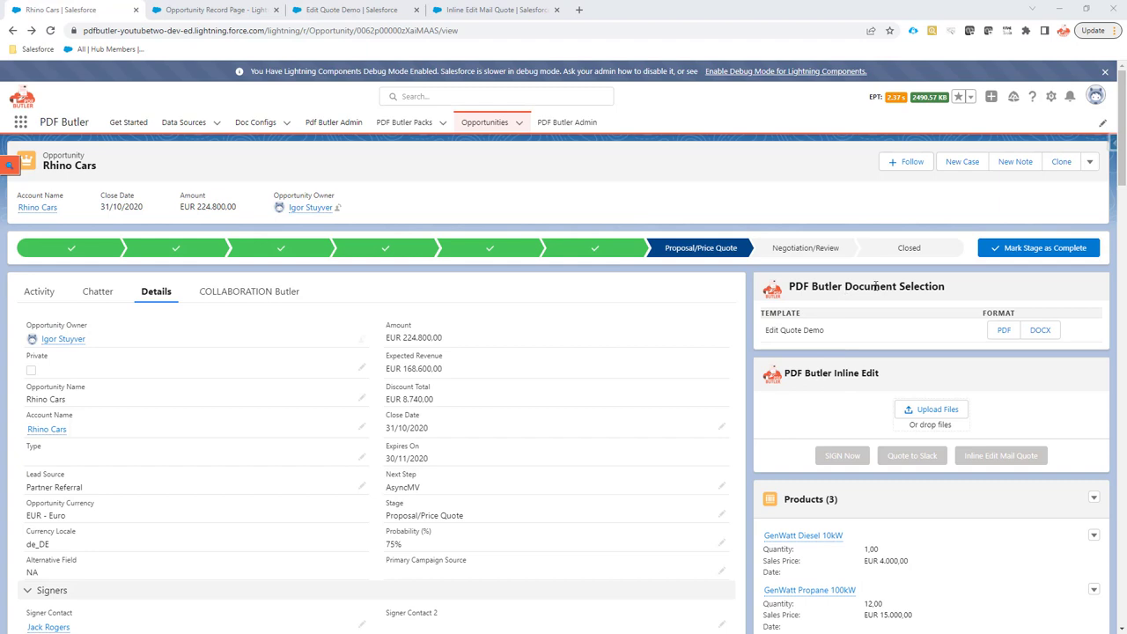
{"action": "mouse_move", "coordinate": [935, 306]}
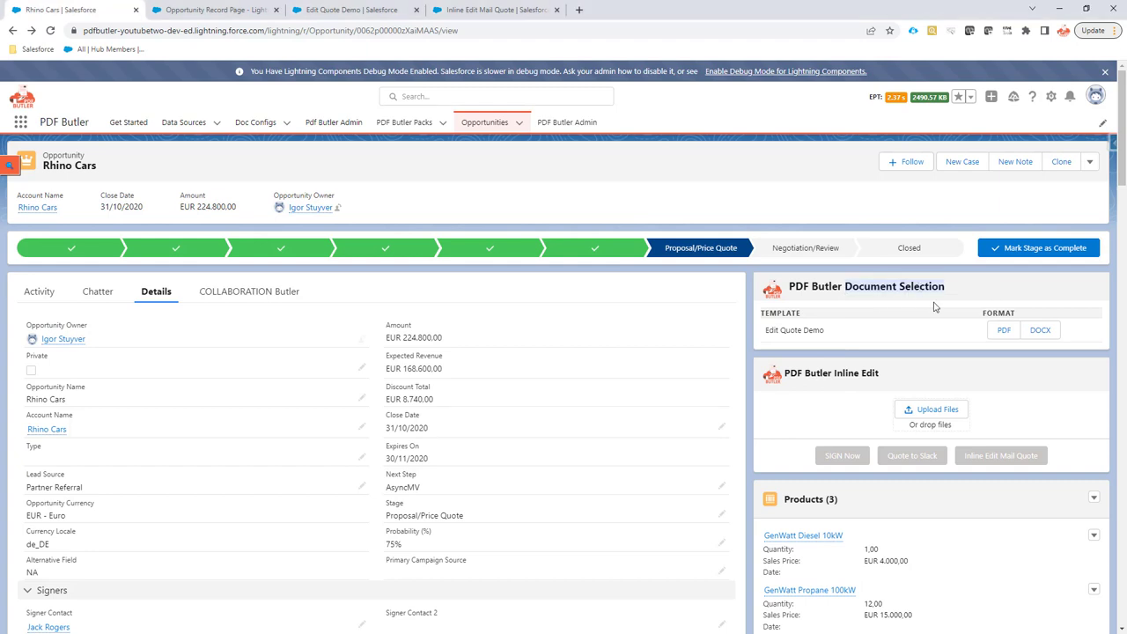
{"action": "mouse_move", "coordinate": [910, 353]}
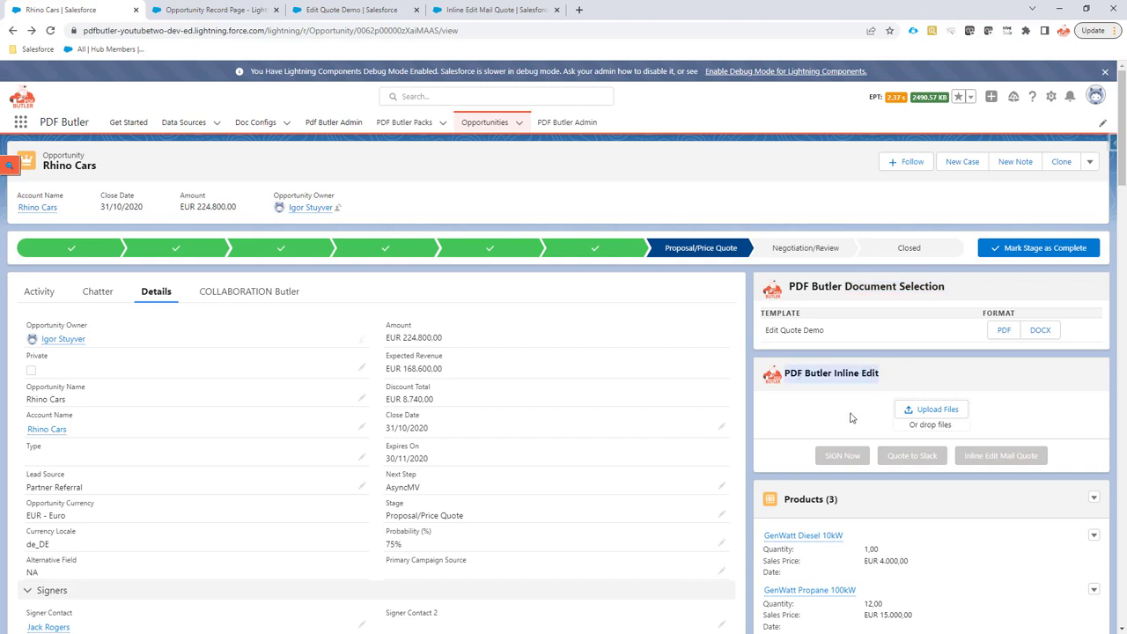
{"action": "mouse_move", "coordinate": [848, 418]}
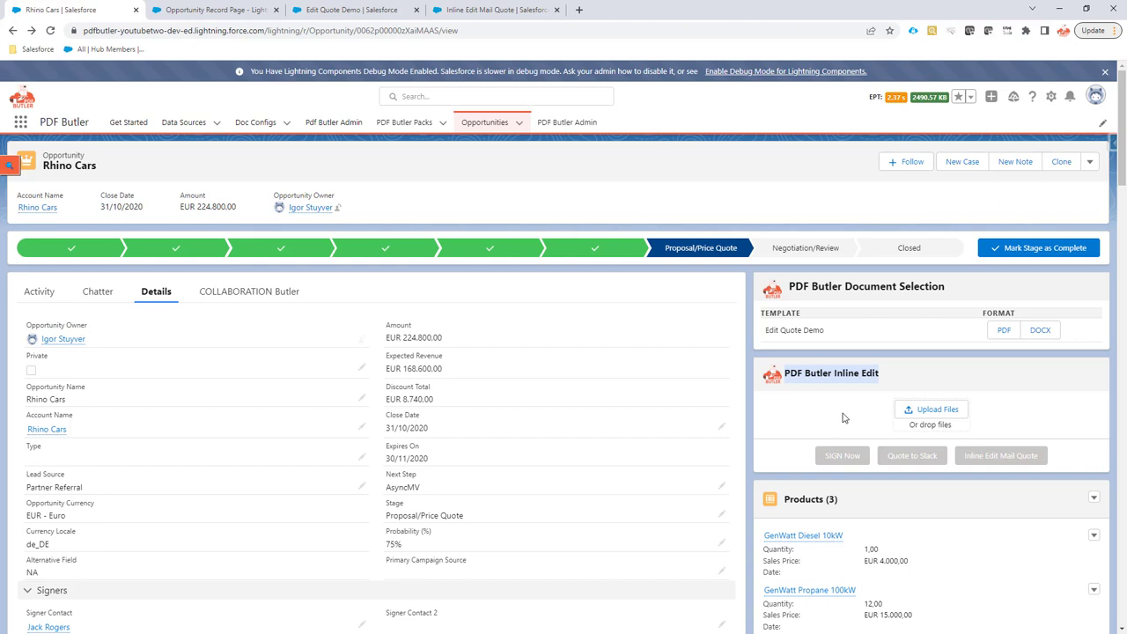
{"action": "mouse_move", "coordinate": [870, 423]}
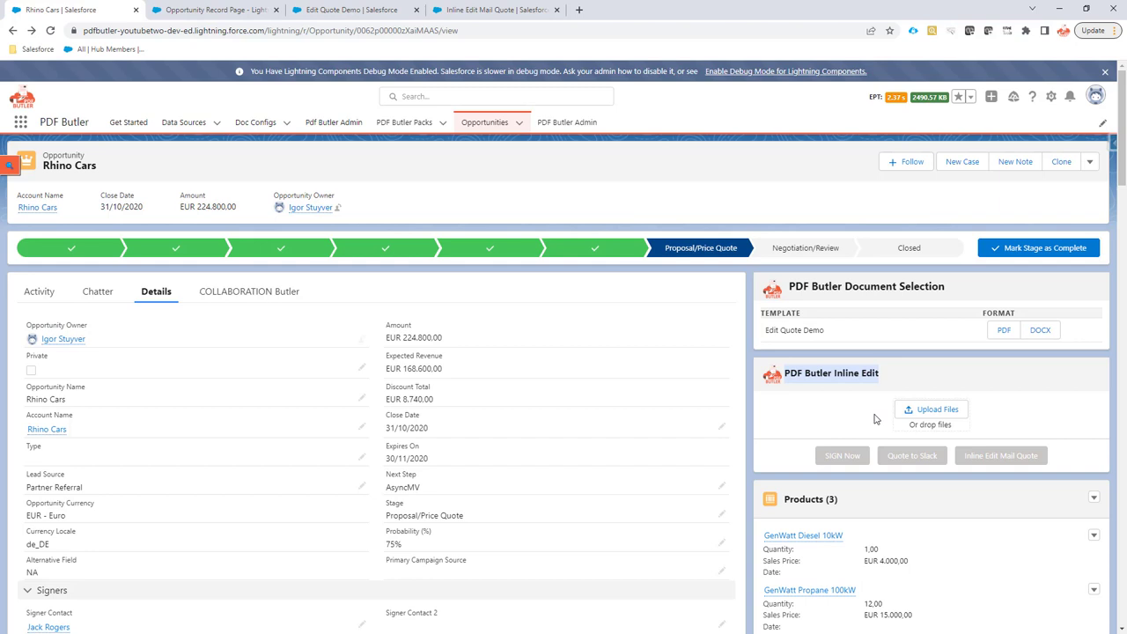
{"action": "mouse_move", "coordinate": [847, 406]}
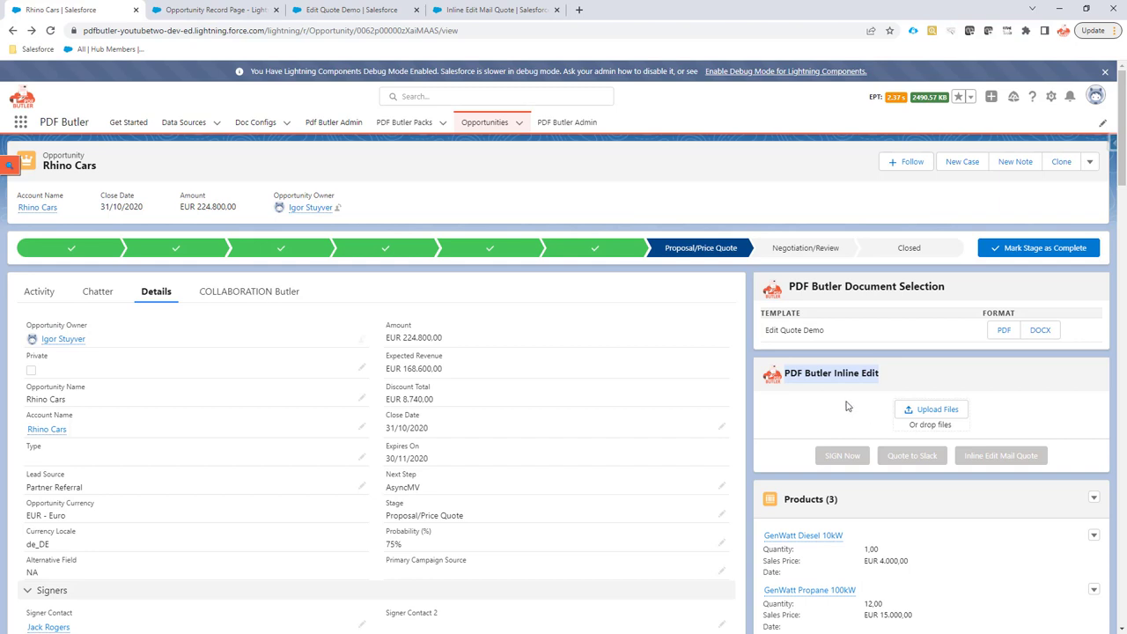
{"action": "mouse_move", "coordinate": [443, 232]}
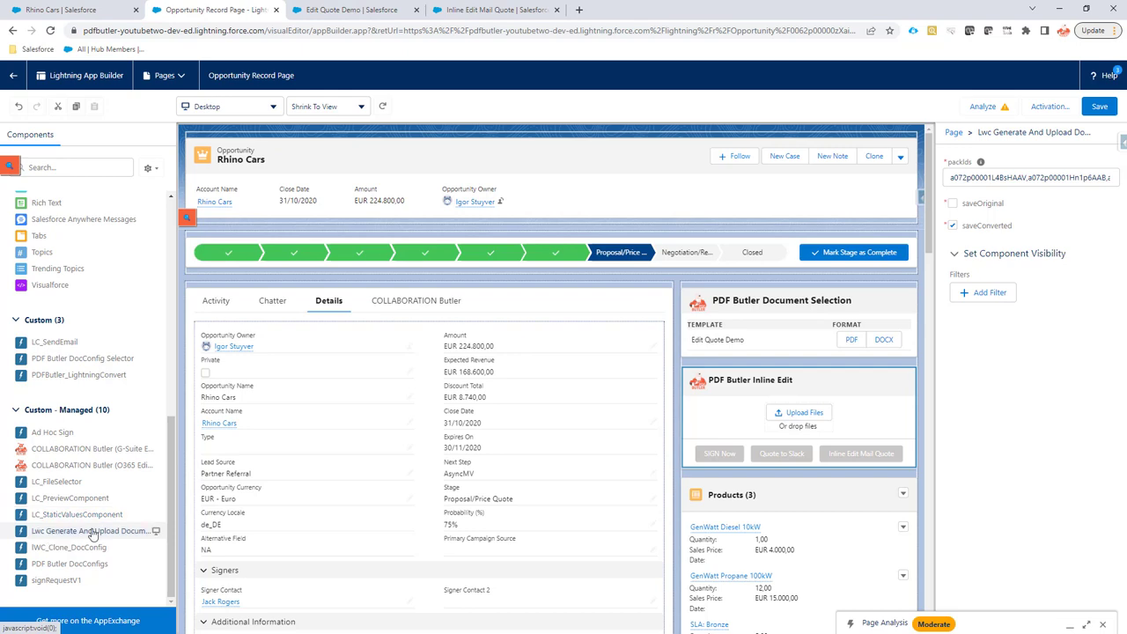
{"action": "mouse_move", "coordinate": [92, 531]}
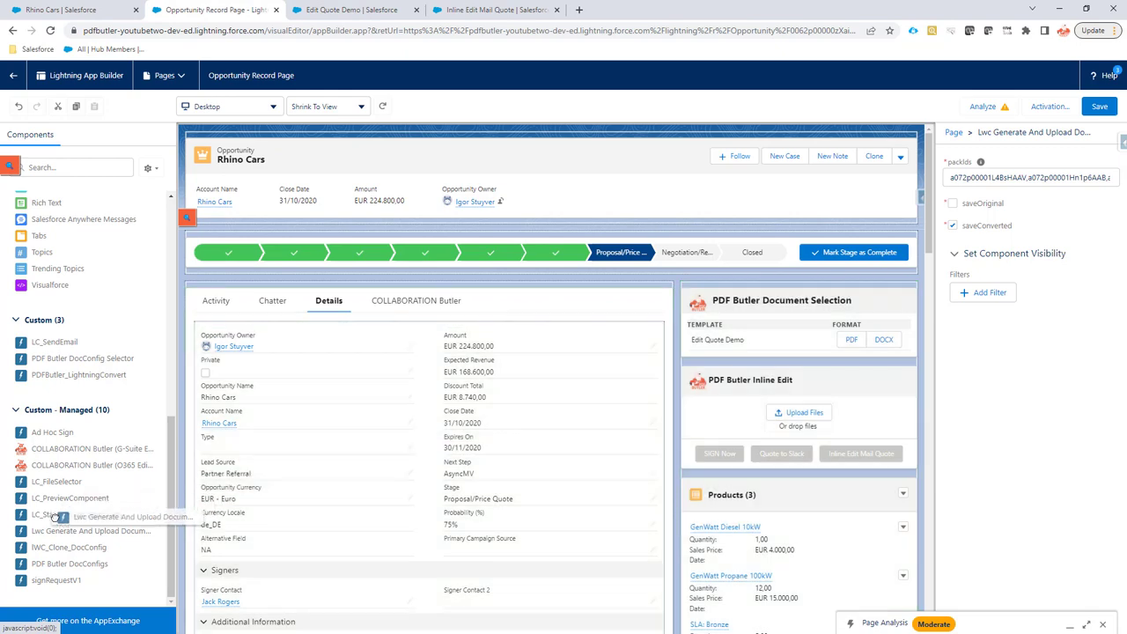
{"action": "left_click", "coordinate": [750, 380]}
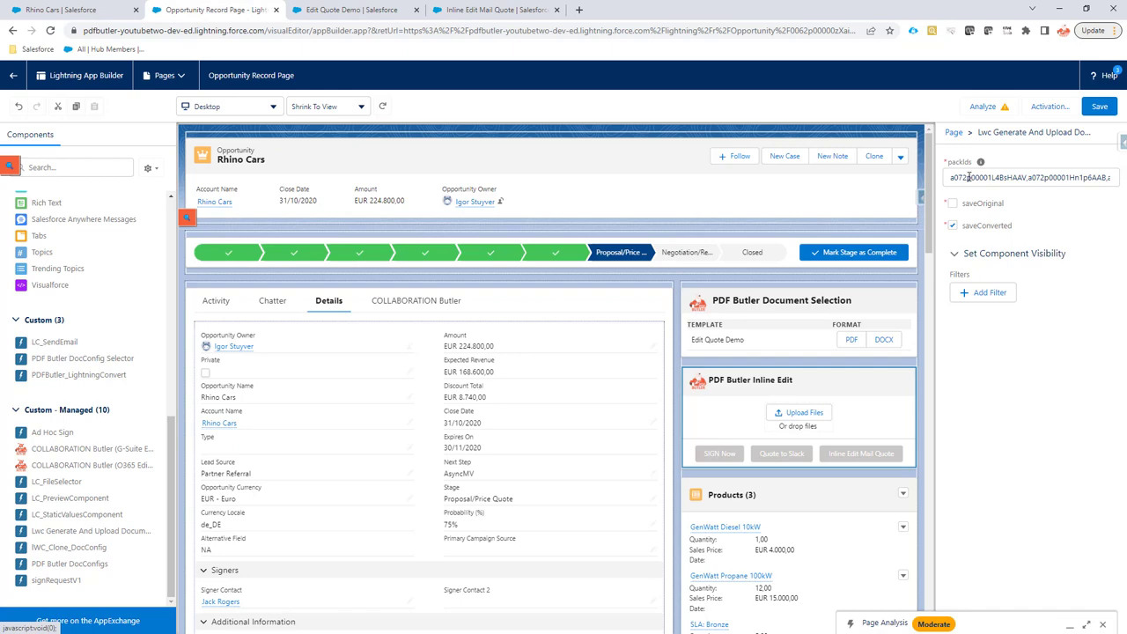
{"action": "left_click", "coordinate": [1031, 177]}
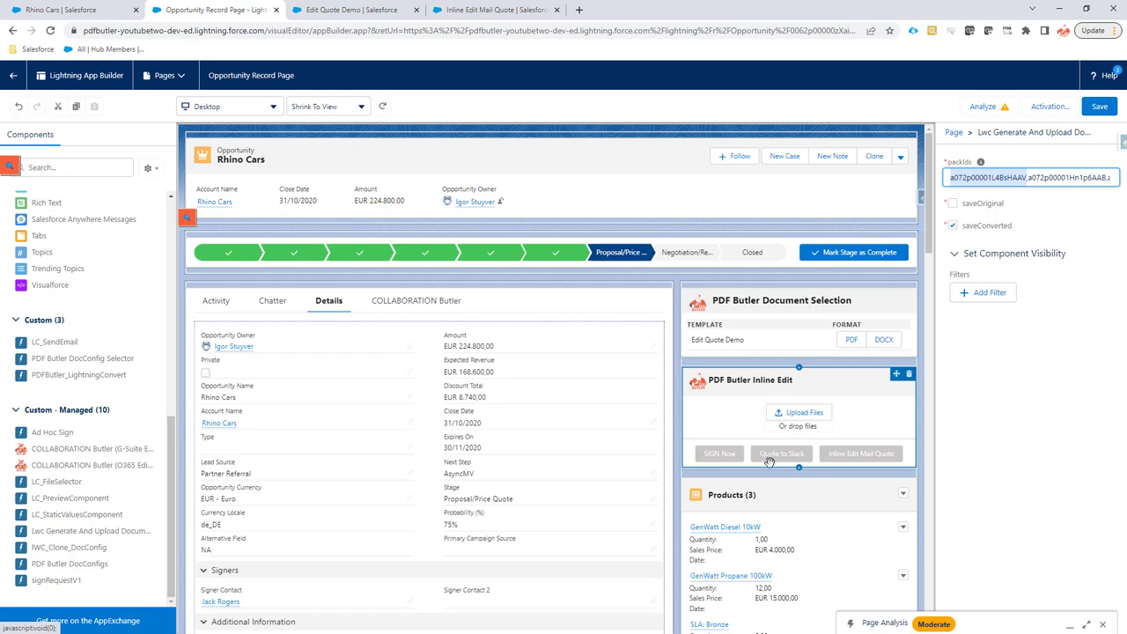
{"action": "mouse_move", "coordinate": [771, 461]}
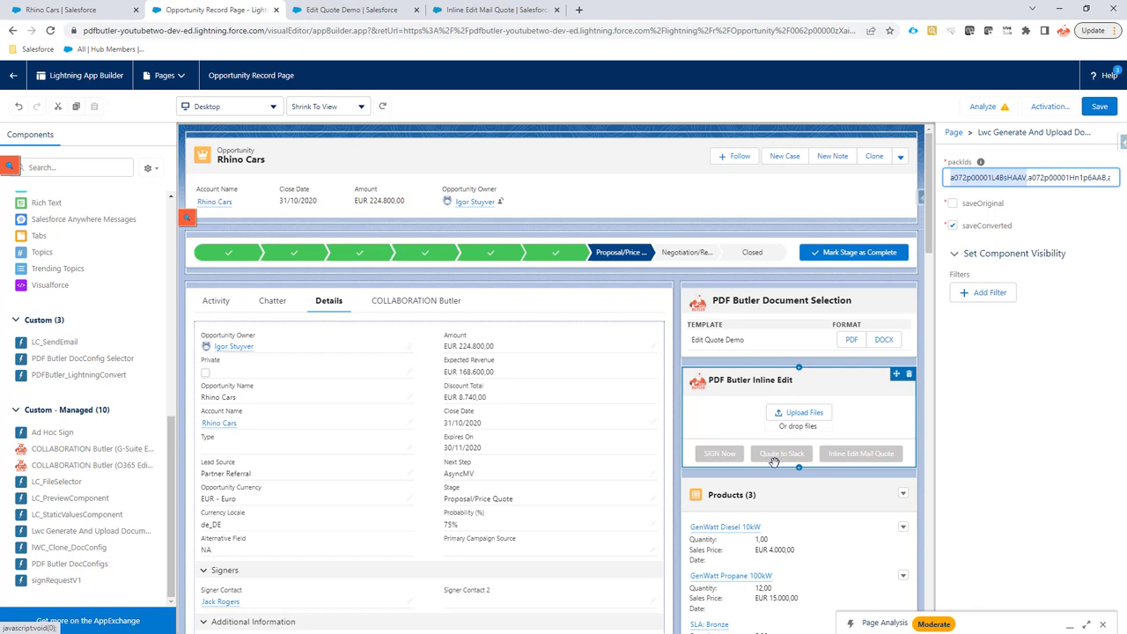
{"action": "mouse_move", "coordinate": [840, 454]}
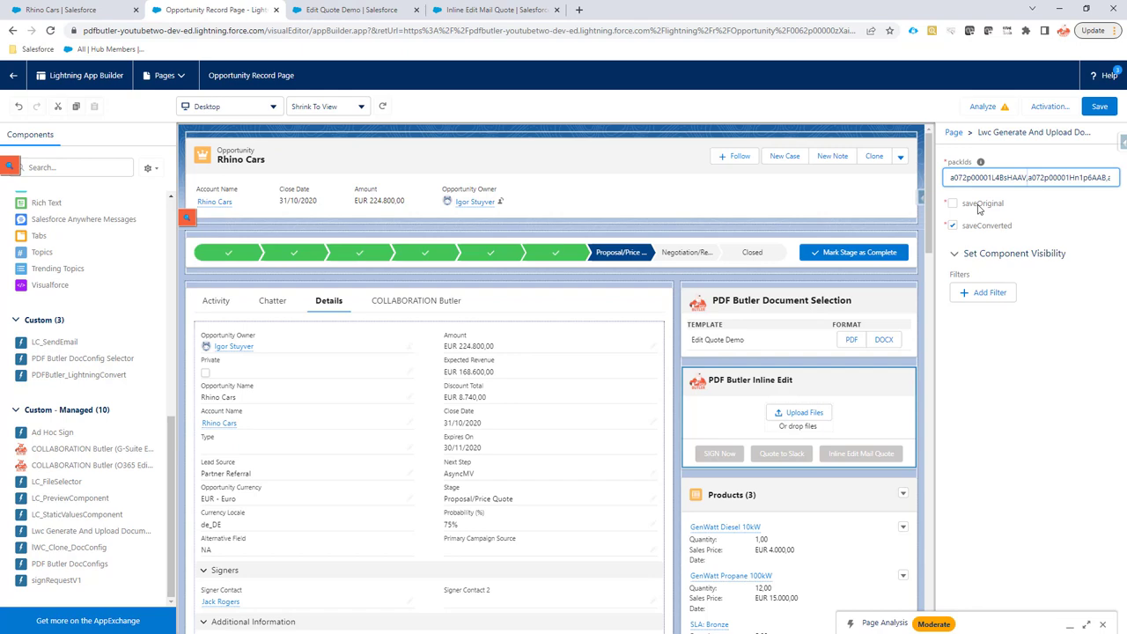
Set the component's packIds, tick saveConverted with saveOriginal off, save, and return to Rhino Cars
{"action": "left_click", "coordinate": [952, 203]}
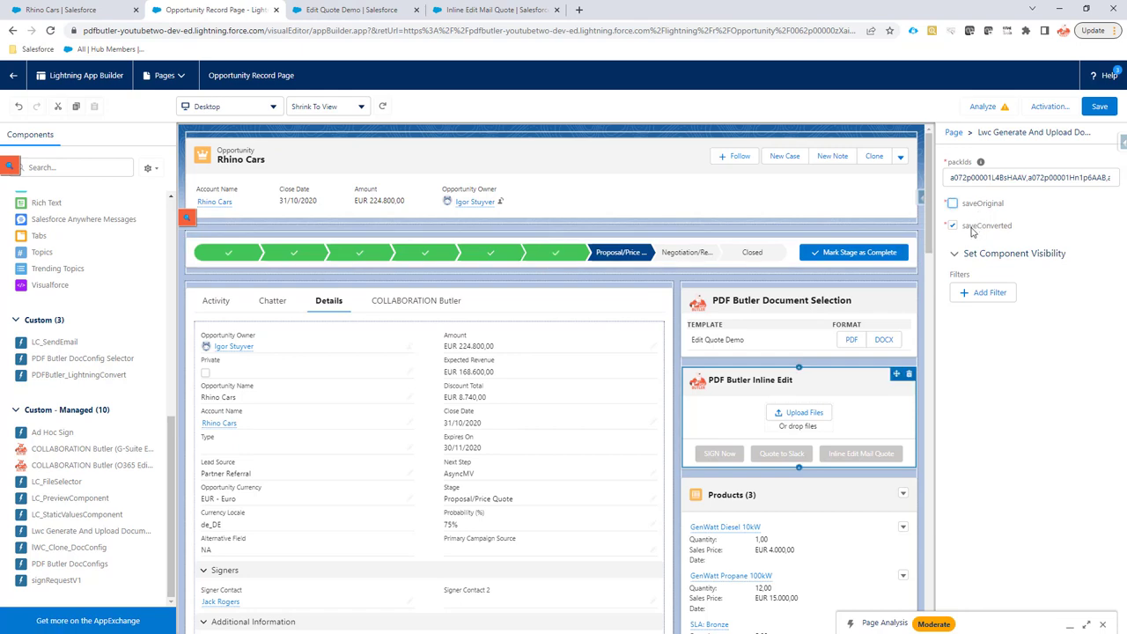
{"action": "left_click", "coordinate": [952, 204]}
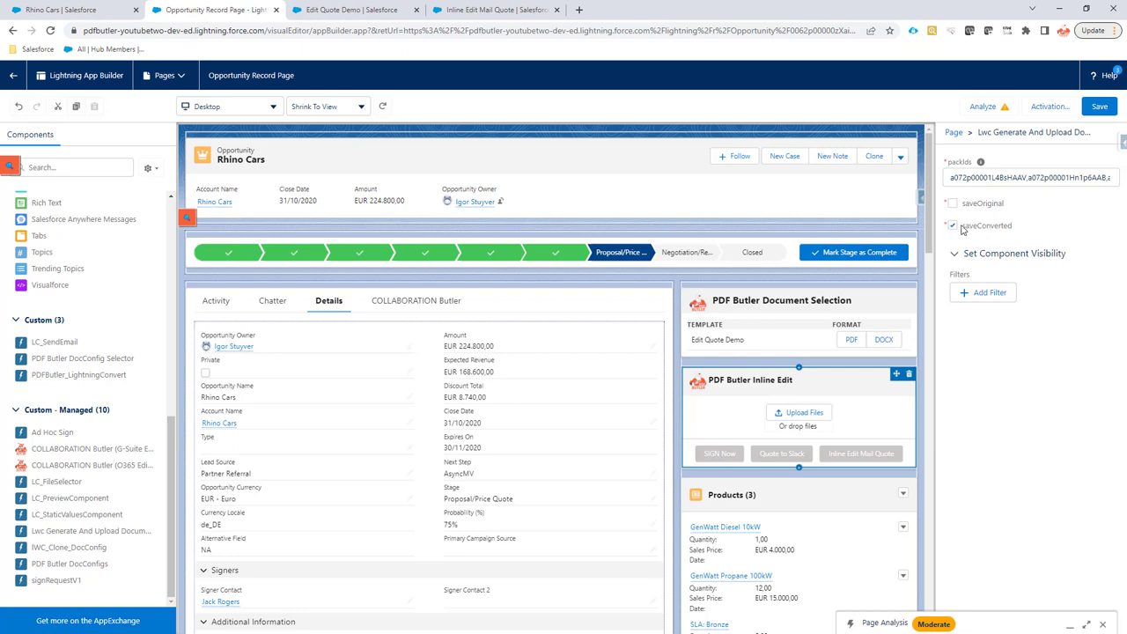
{"action": "left_click", "coordinate": [953, 226]}
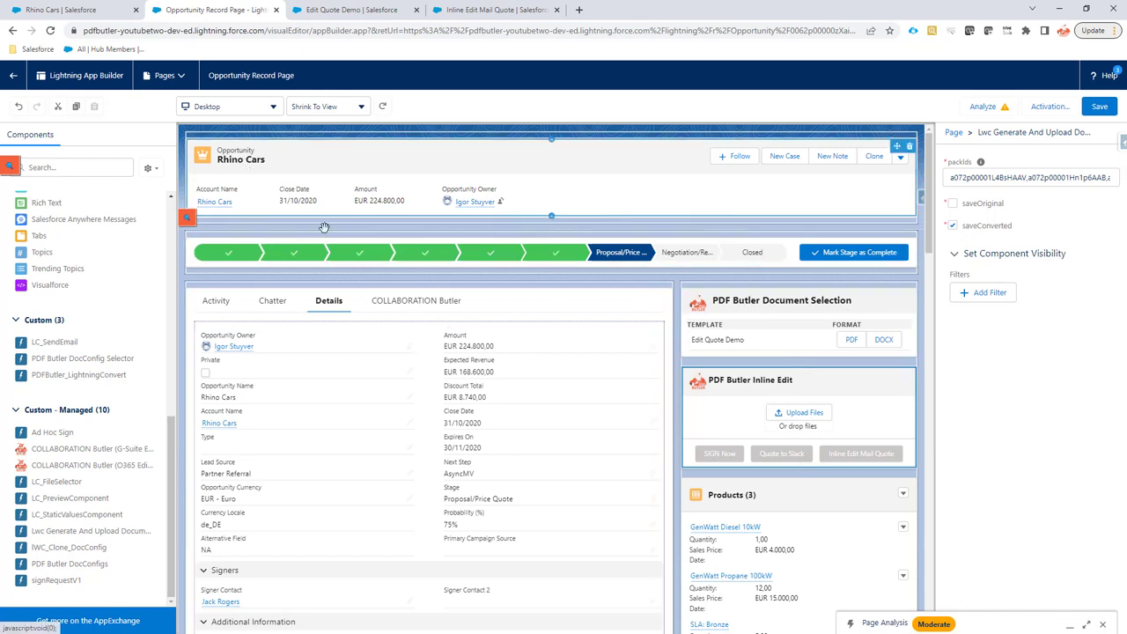
{"action": "left_click", "coordinate": [952, 226]}
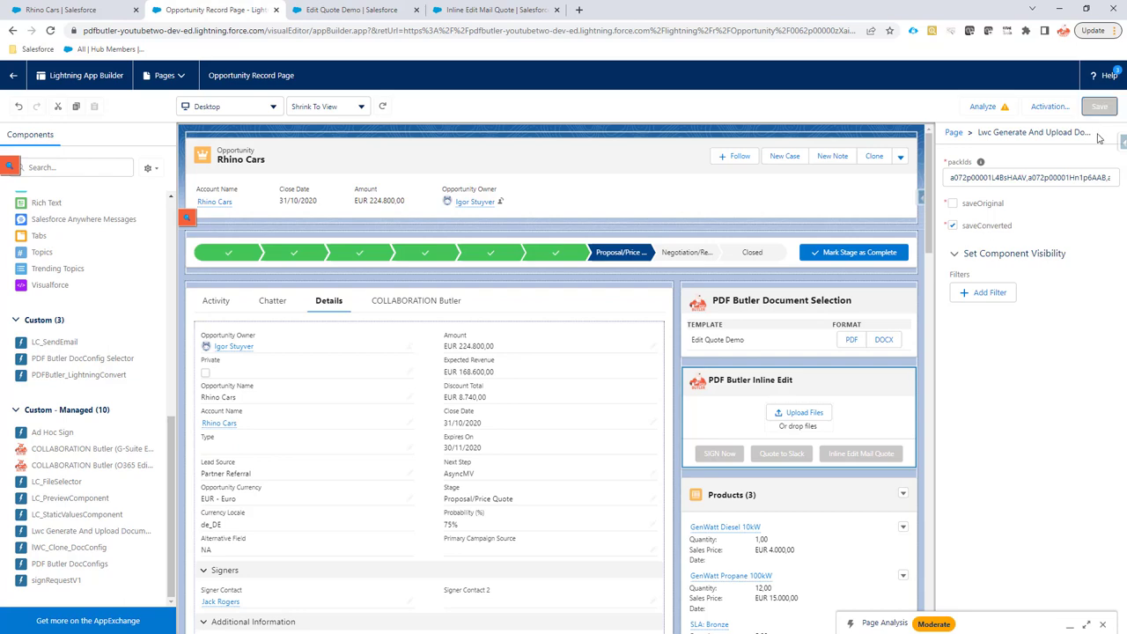
{"action": "left_click", "coordinate": [1100, 106]}
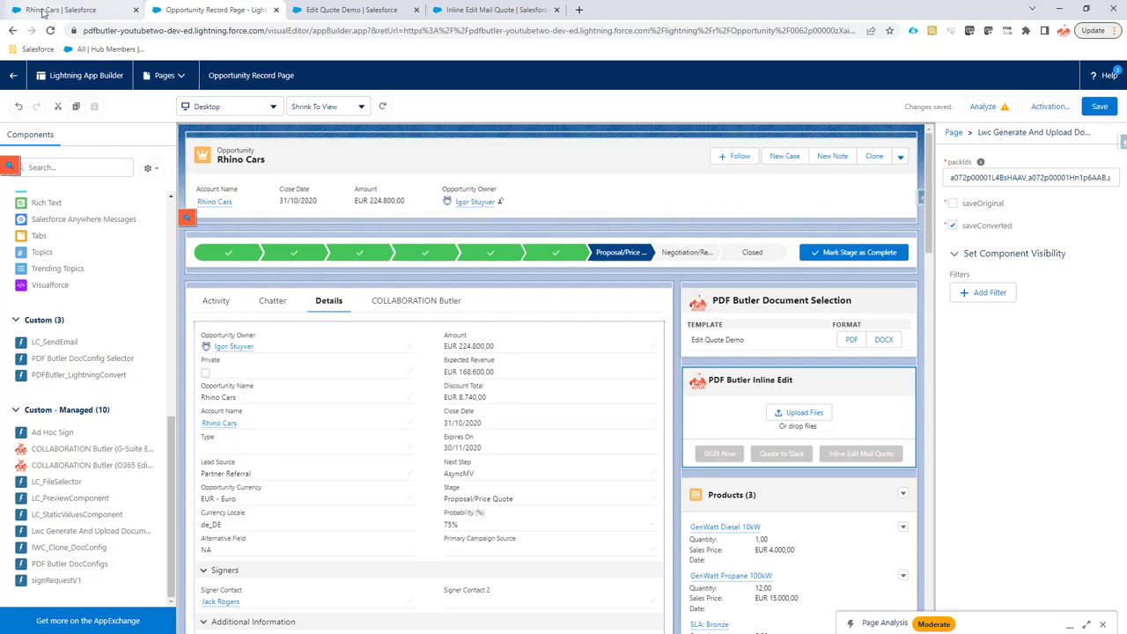
{"action": "mouse_move", "coordinate": [352, 10]}
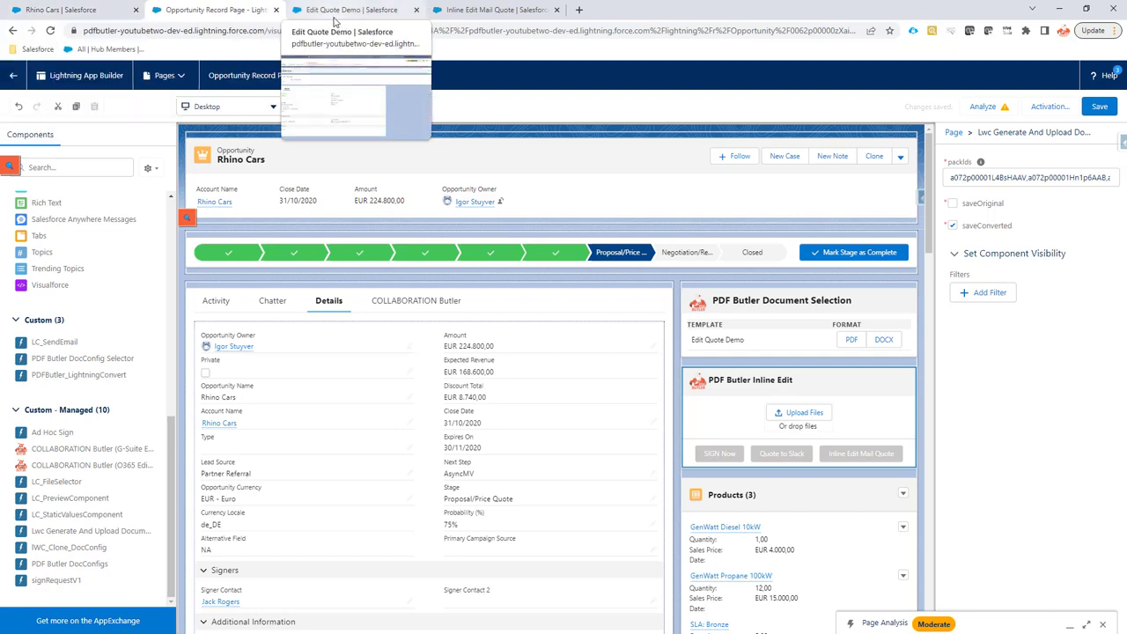
Review the Edit Quote Demo config, then the Inline Edit Mail Quote pack's Act Inline Edit Mail Quote actionable
{"action": "left_click", "coordinate": [352, 10]}
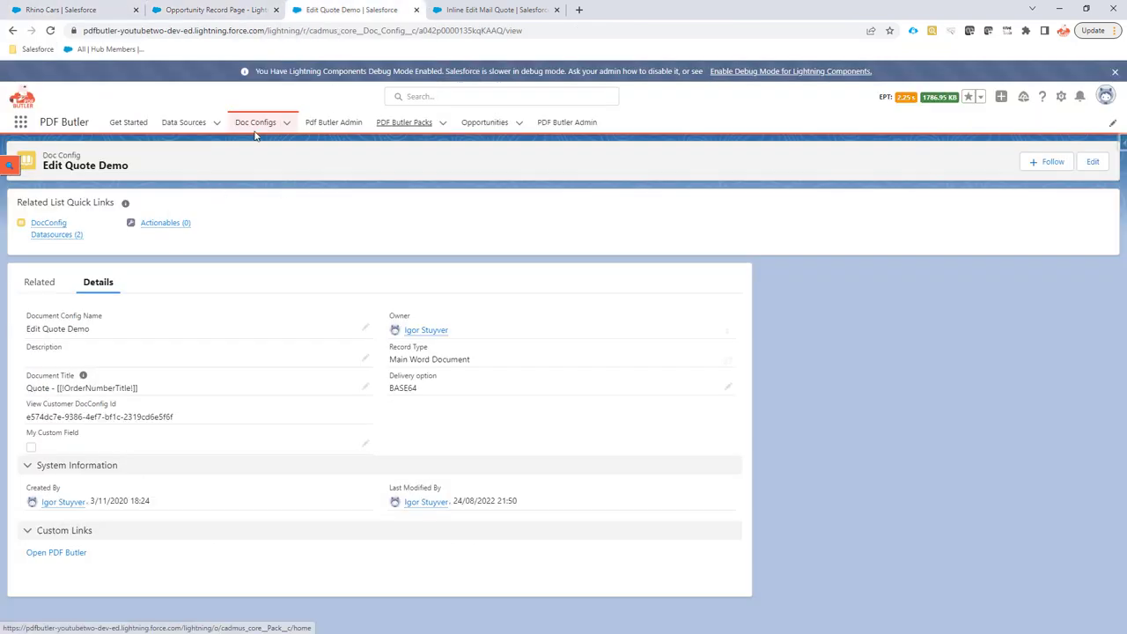
{"action": "mouse_move", "coordinate": [448, 137]}
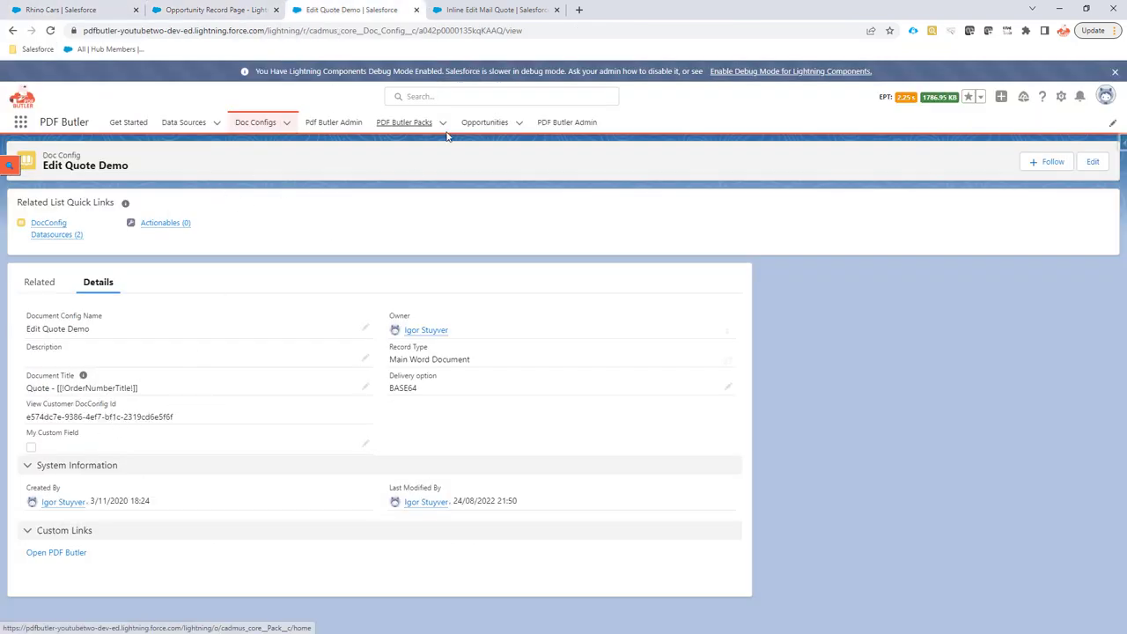
{"action": "left_click", "coordinate": [493, 10]}
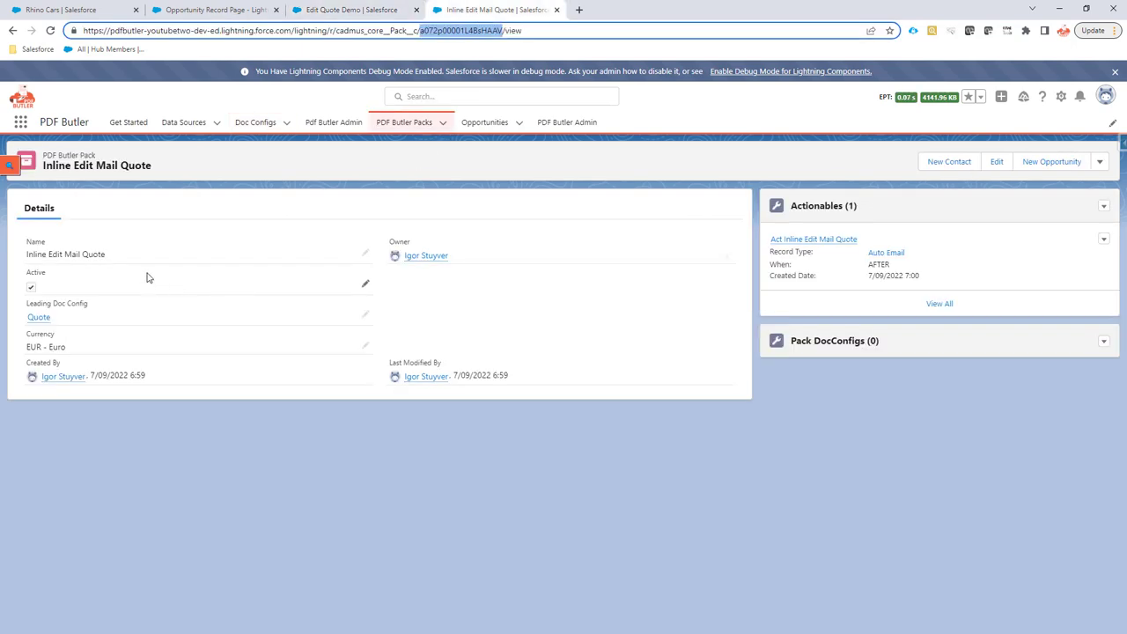
{"action": "mouse_move", "coordinate": [810, 270]}
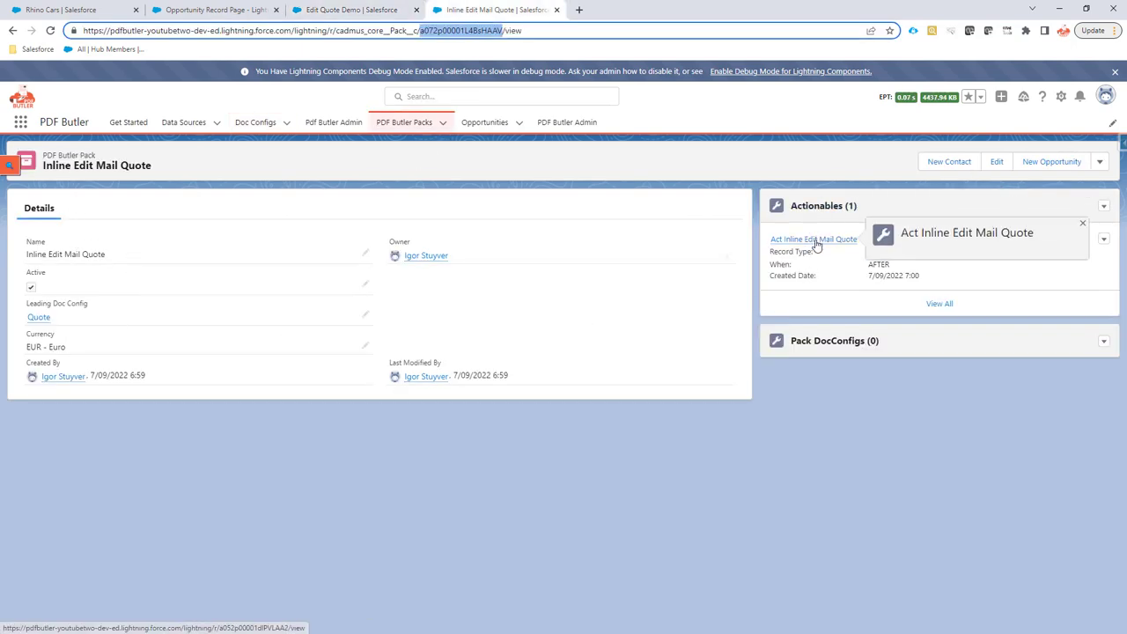
{"action": "left_click", "coordinate": [813, 239]}
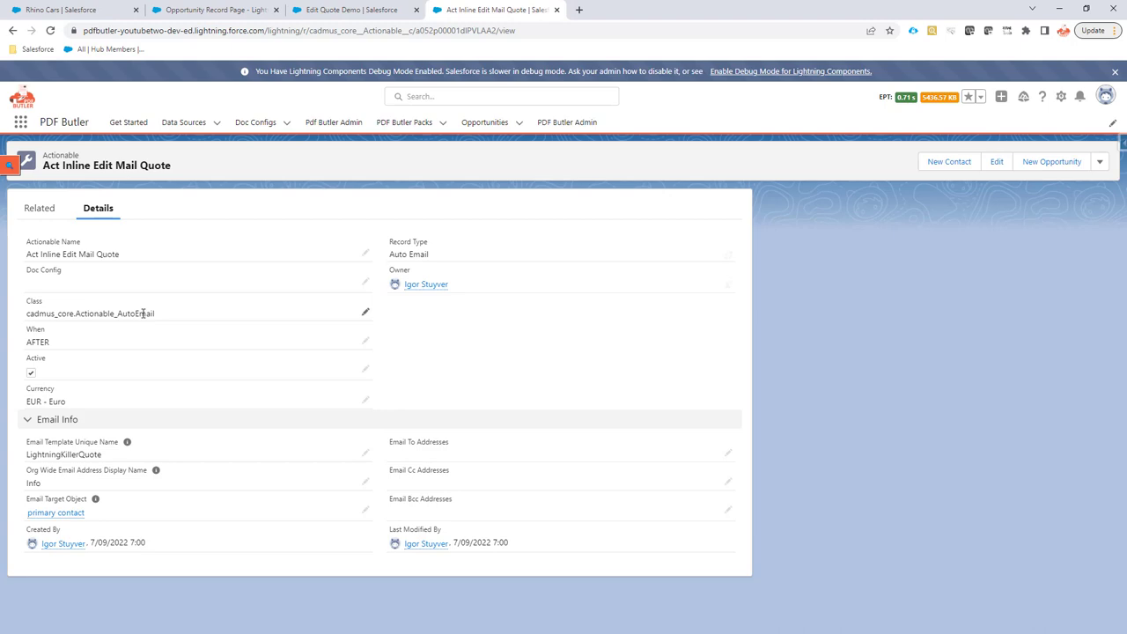
{"action": "mouse_move", "coordinate": [56, 511]}
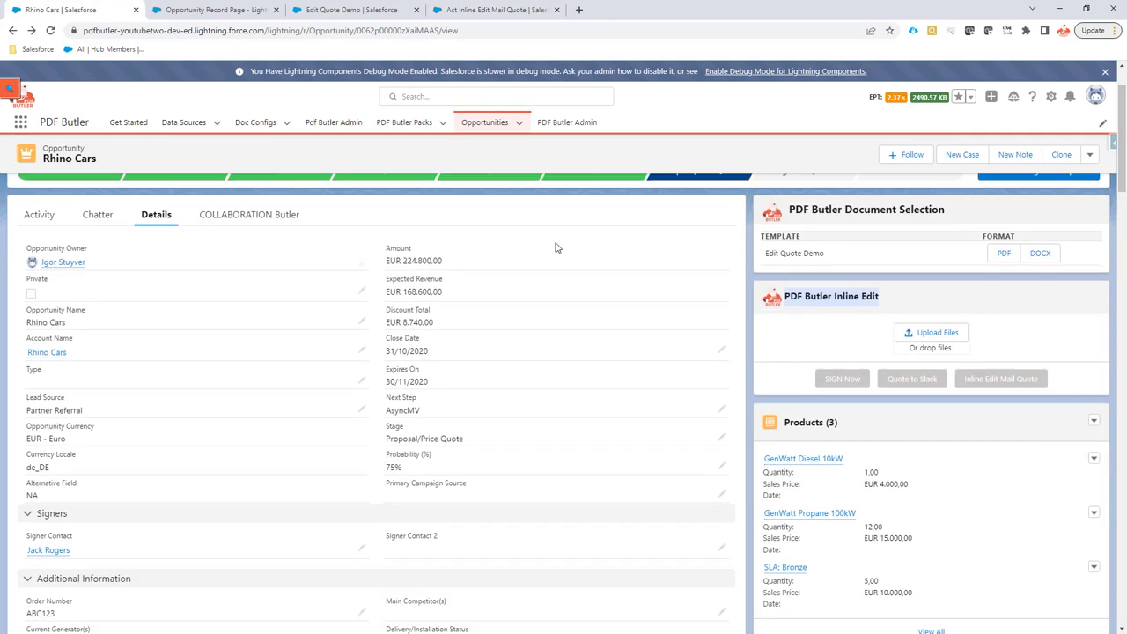
Generate the Edit Quote Demo template as a DOCX and open it in Word
{"action": "scroll", "scroll_direction": "down", "scroll_amount": 3}
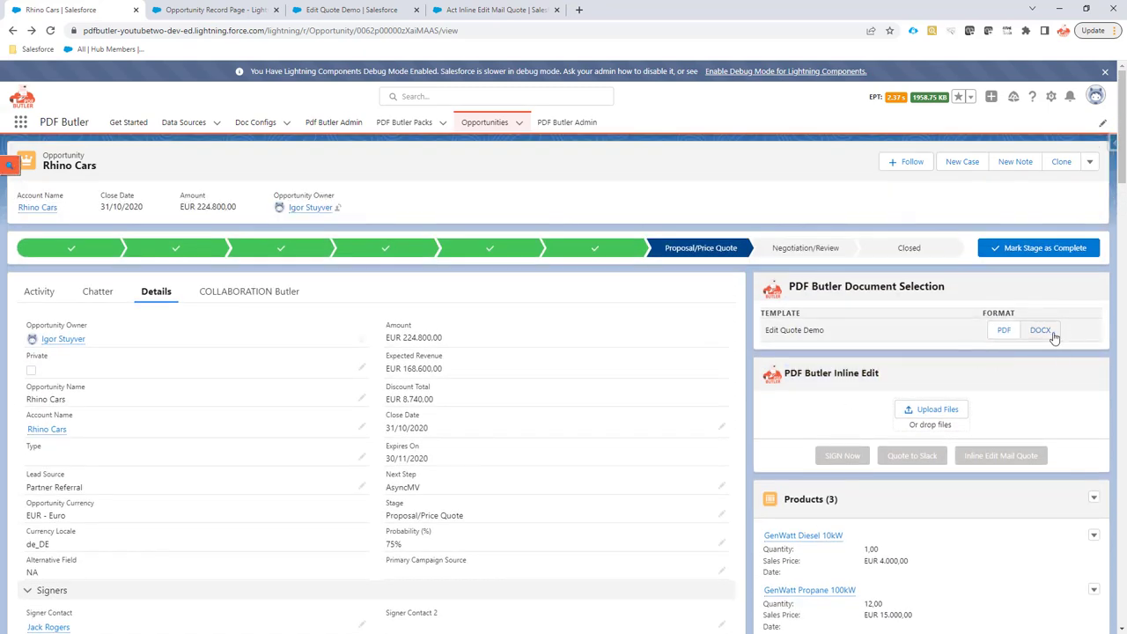
{"action": "left_click", "coordinate": [1040, 330]}
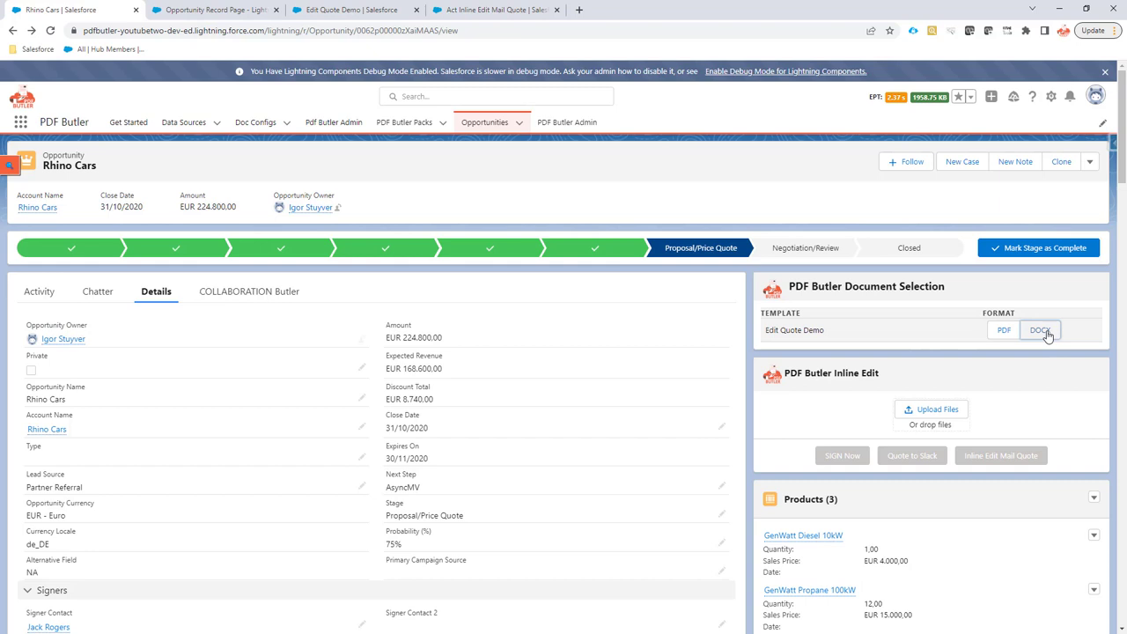
{"action": "left_click", "coordinate": [1041, 330]}
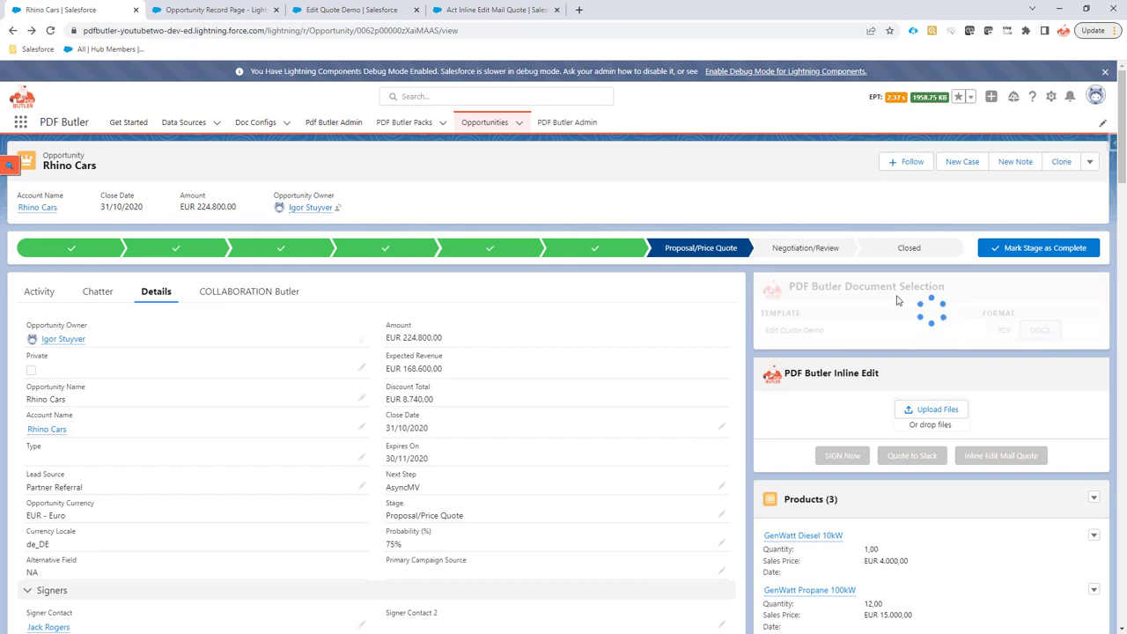
{"action": "left_click", "coordinate": [1040, 329]}
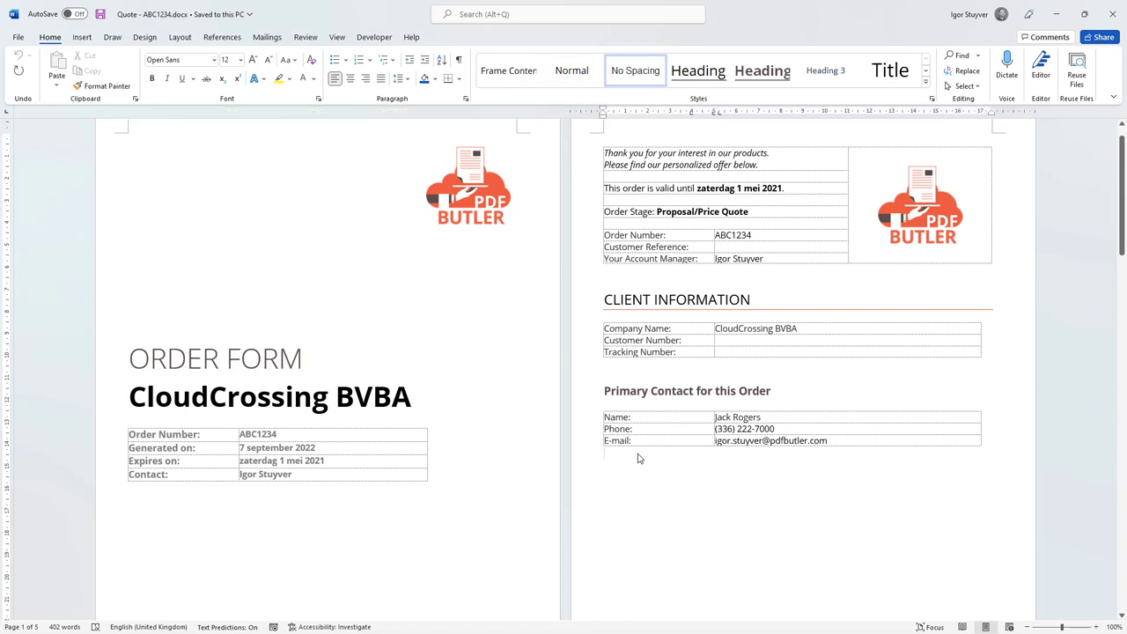
Type 'Great Demo!' and 'Hope to talk soon!' below the Primary Contact table
{"action": "type", "text": "G"}
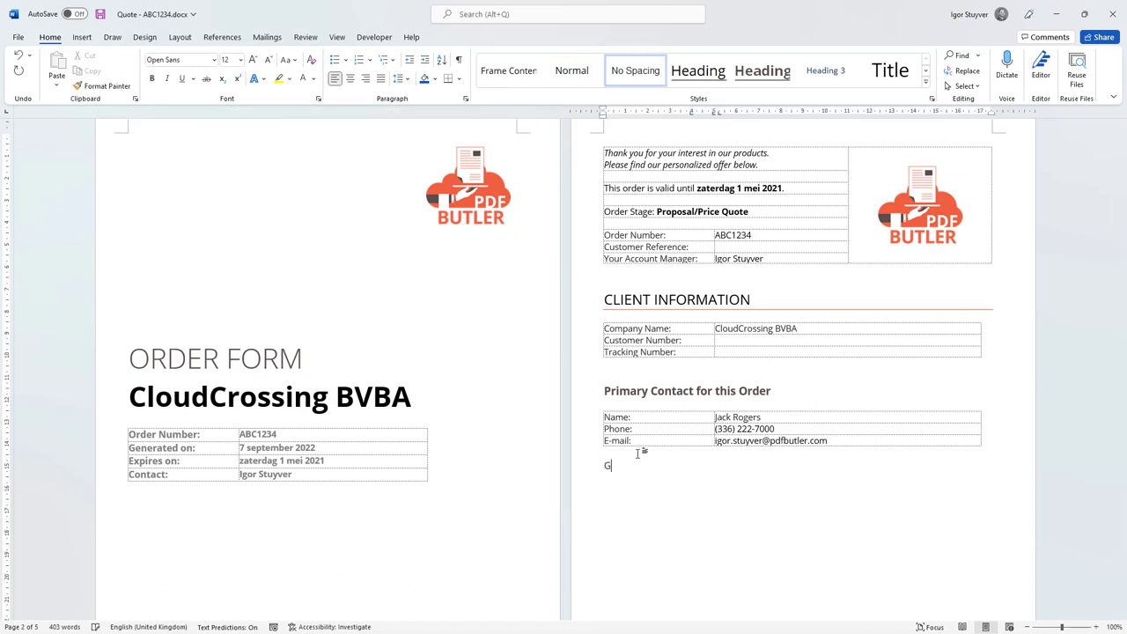
{"action": "type", "text": "reat Demo!"}
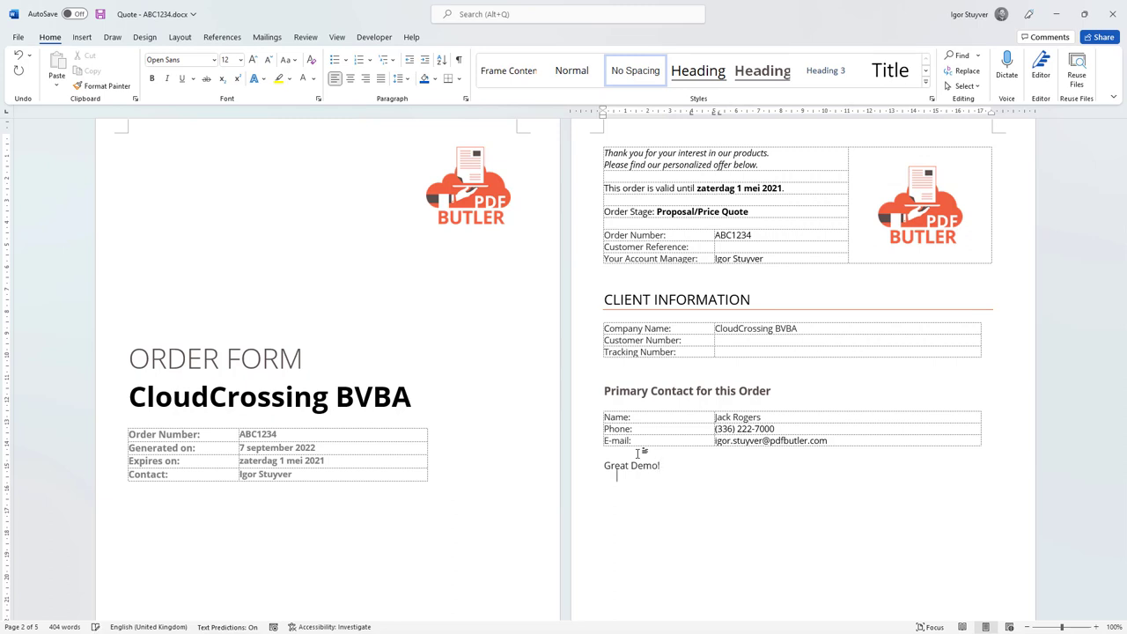
{"action": "type", "text": "Hope to"}
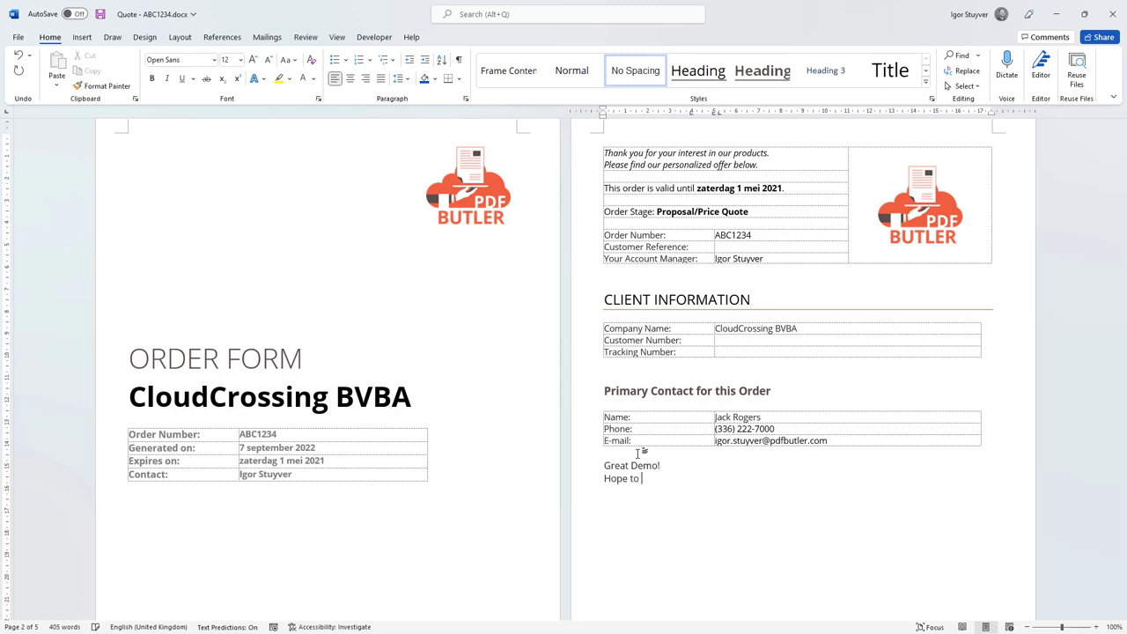
{"action": "type", "text": "talk soon!"}
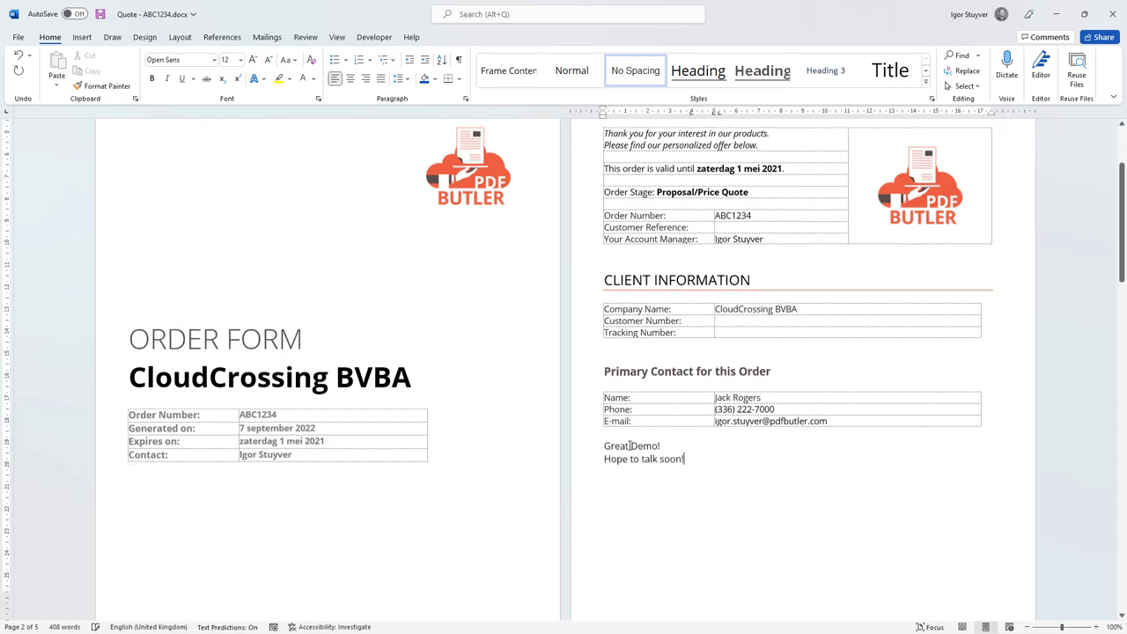
Type 'Very environment safe and clean!' under GenWatt Diesel 1000kW and highlight it yellow
{"action": "scroll", "scroll_direction": "down", "scroll_amount": 3}
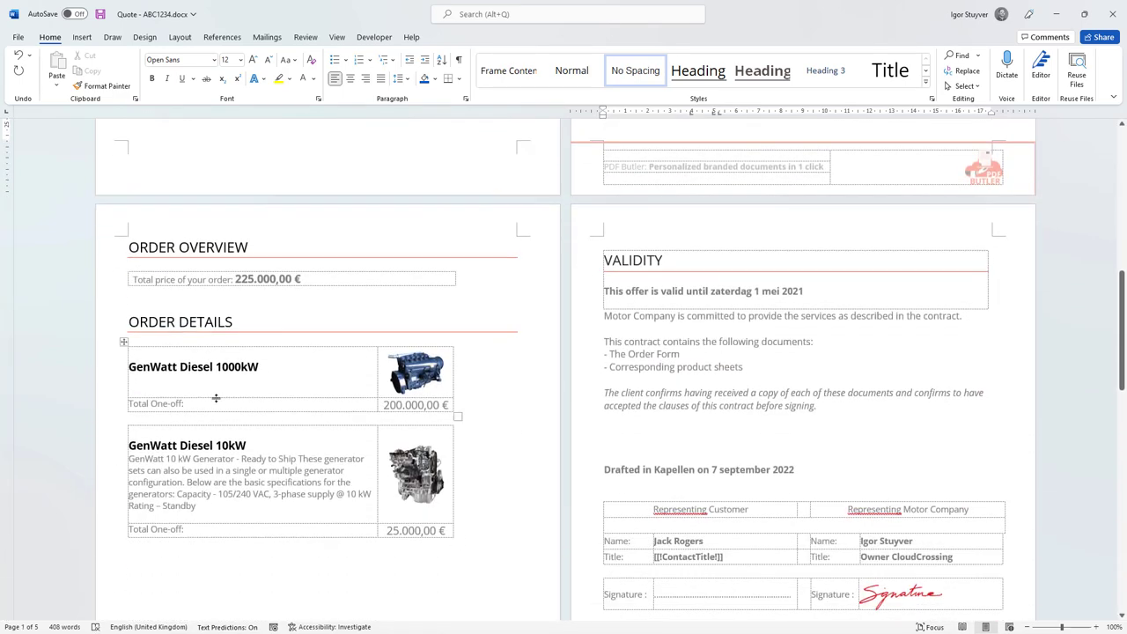
{"action": "left_click", "coordinate": [245, 383]}
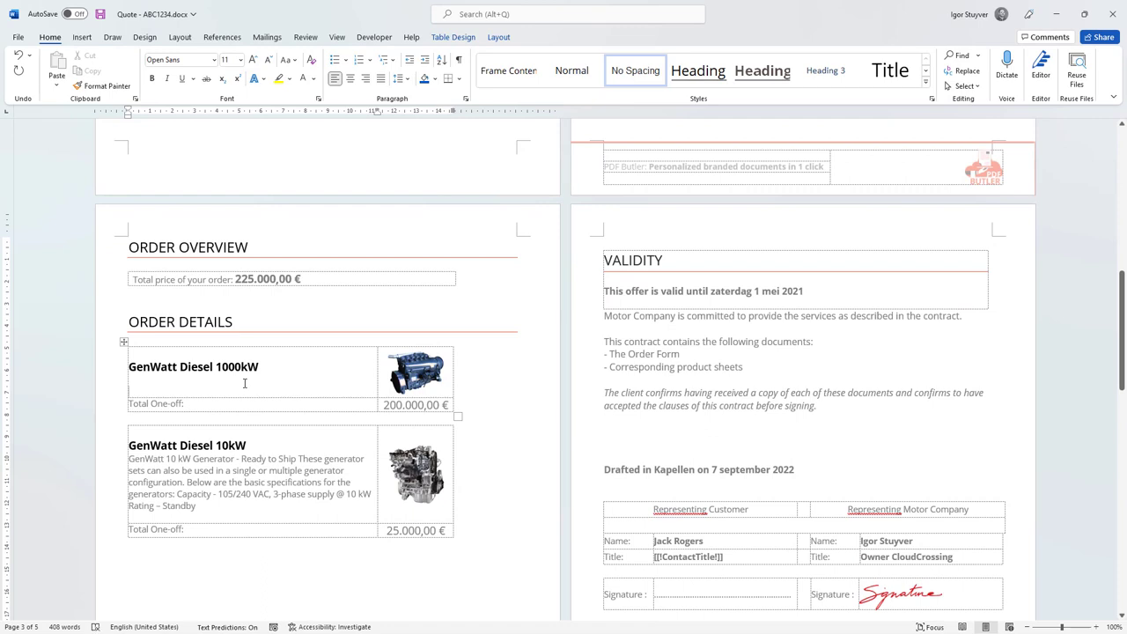
{"action": "left_click", "coordinate": [130, 382]}
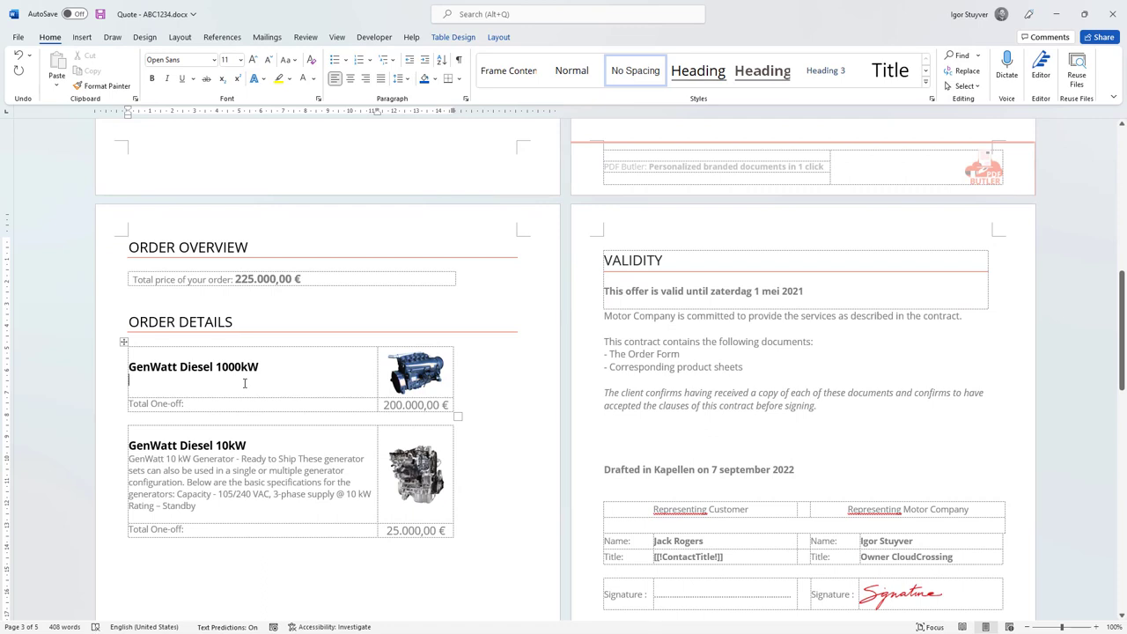
{"action": "type", "text": "very"}
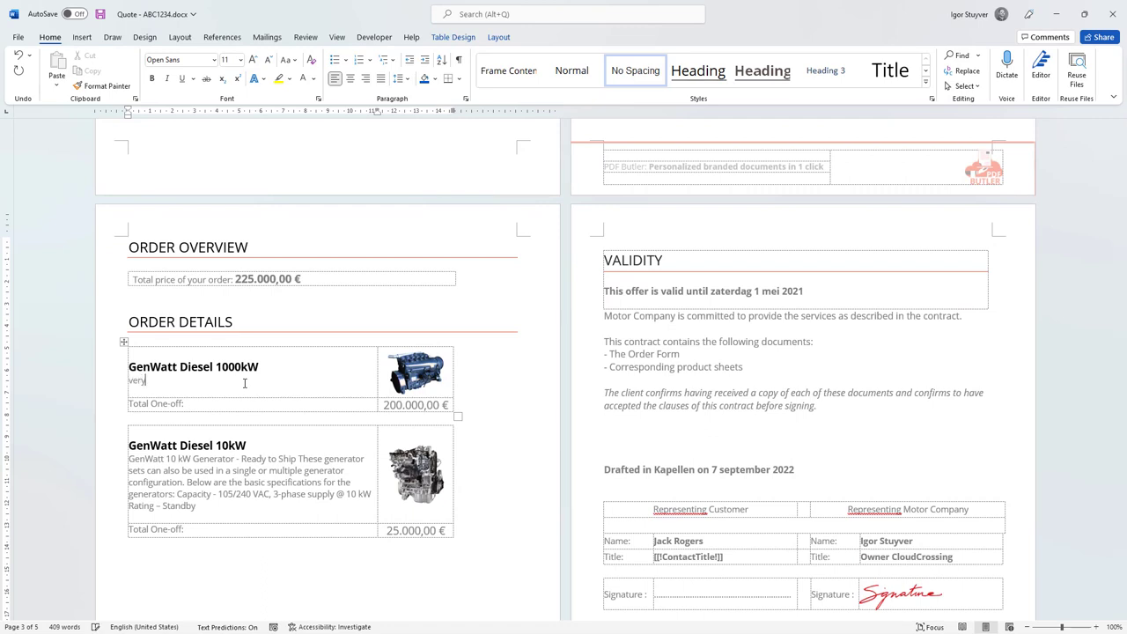
{"action": "type", "text": "Very environment s"}
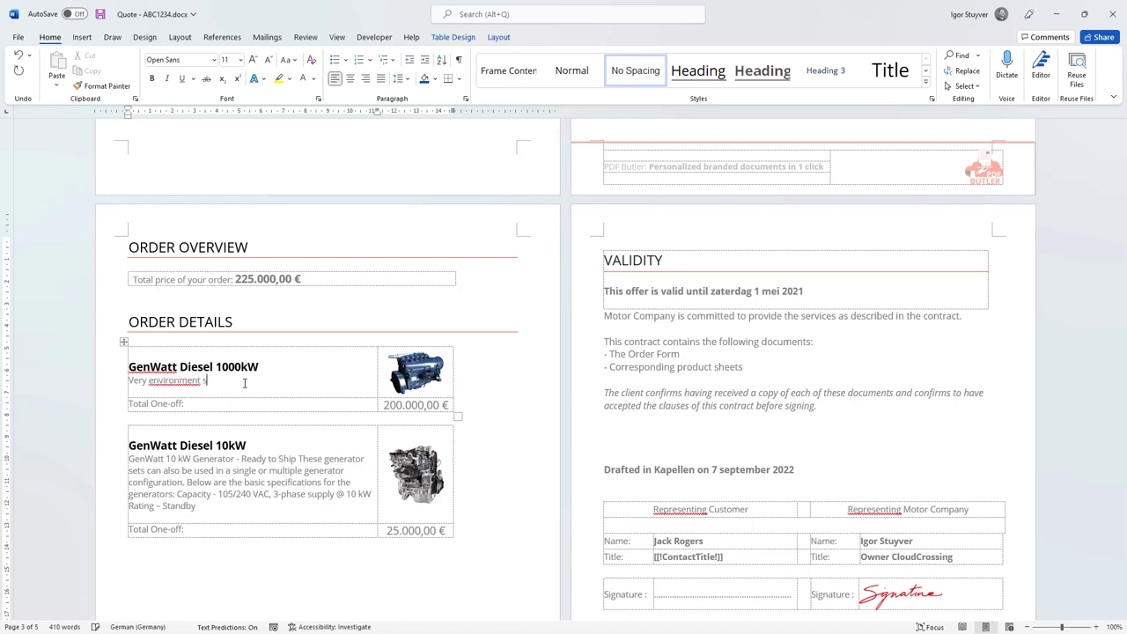
{"action": "type", "text": "afe"}
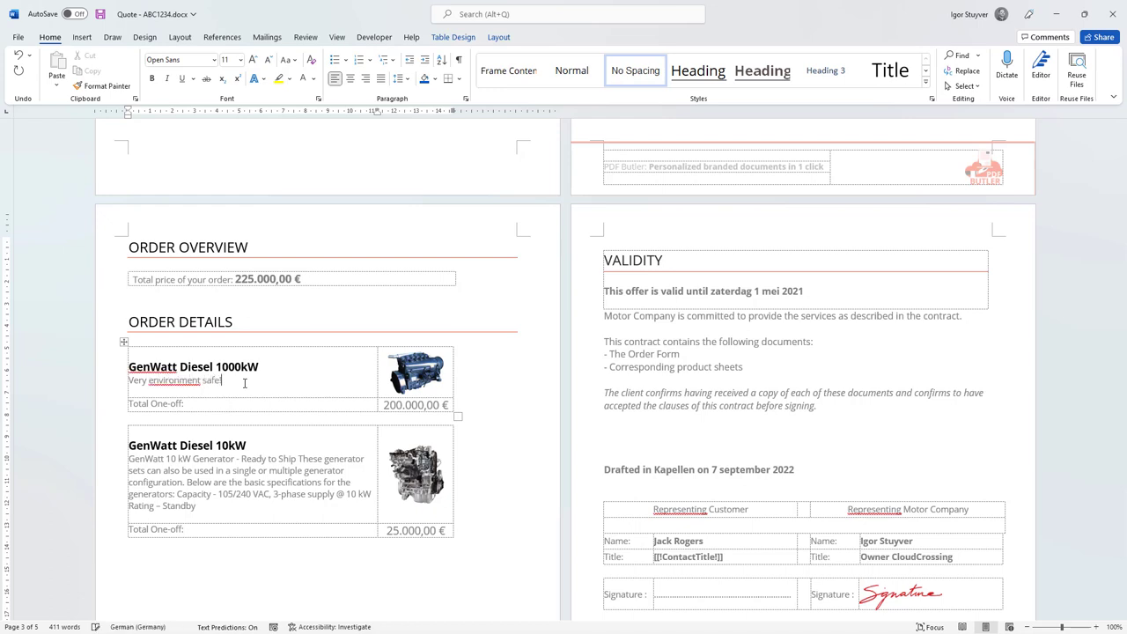
{"action": "type", "text": "and clean"}
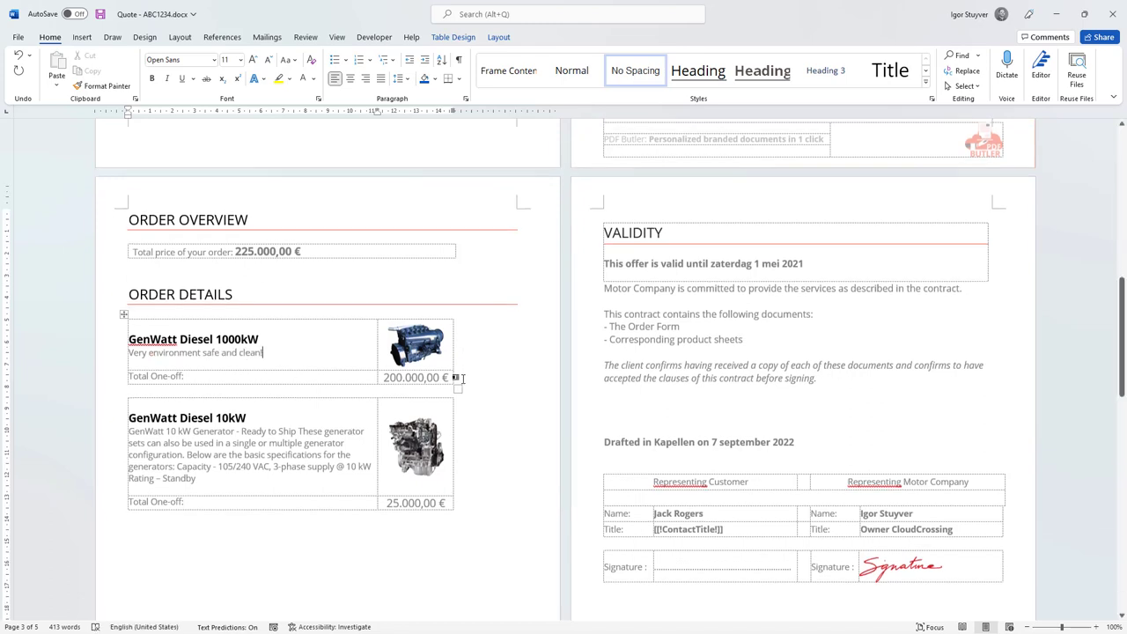
{"action": "double_click", "coordinate": [195, 352]}
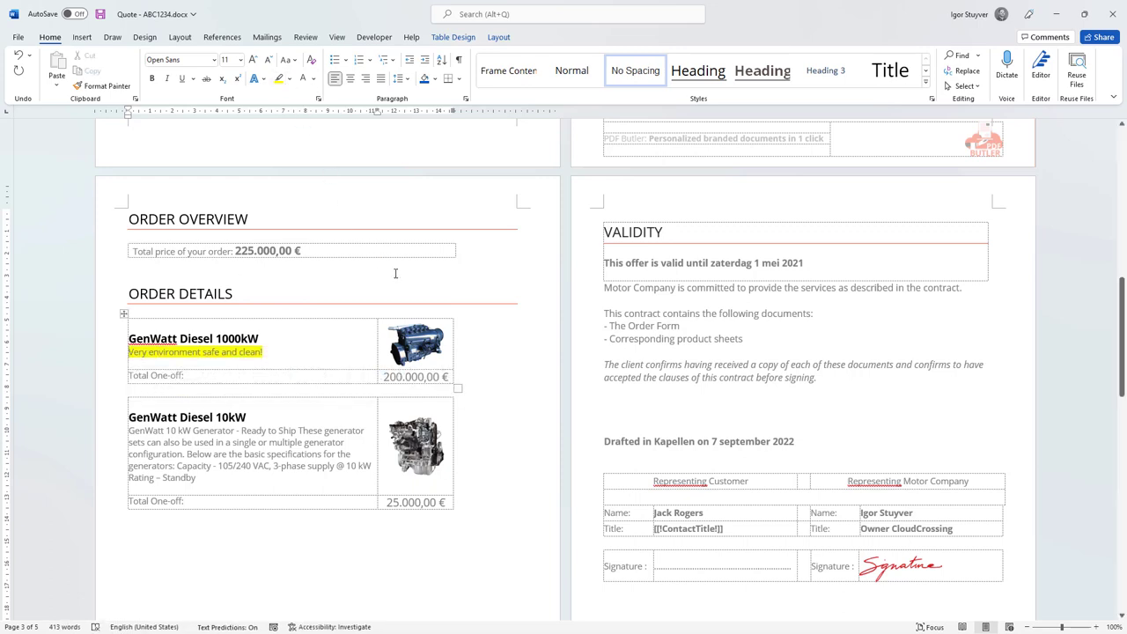
{"action": "scroll", "scroll_direction": "down", "scroll_amount": 3}
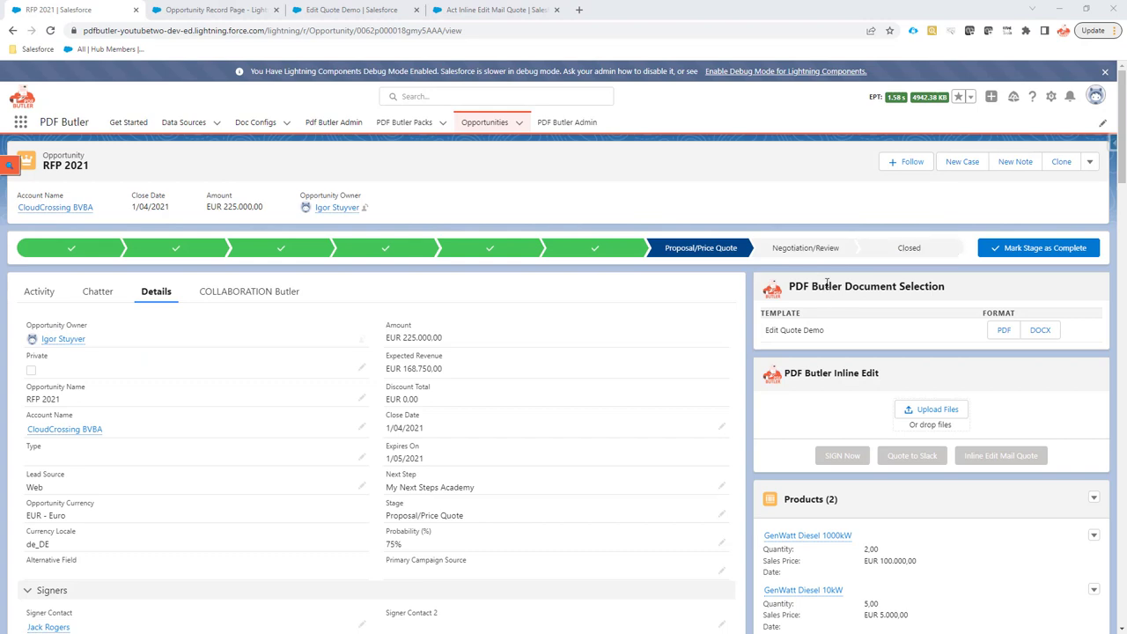
{"action": "mouse_move", "coordinate": [850, 409]}
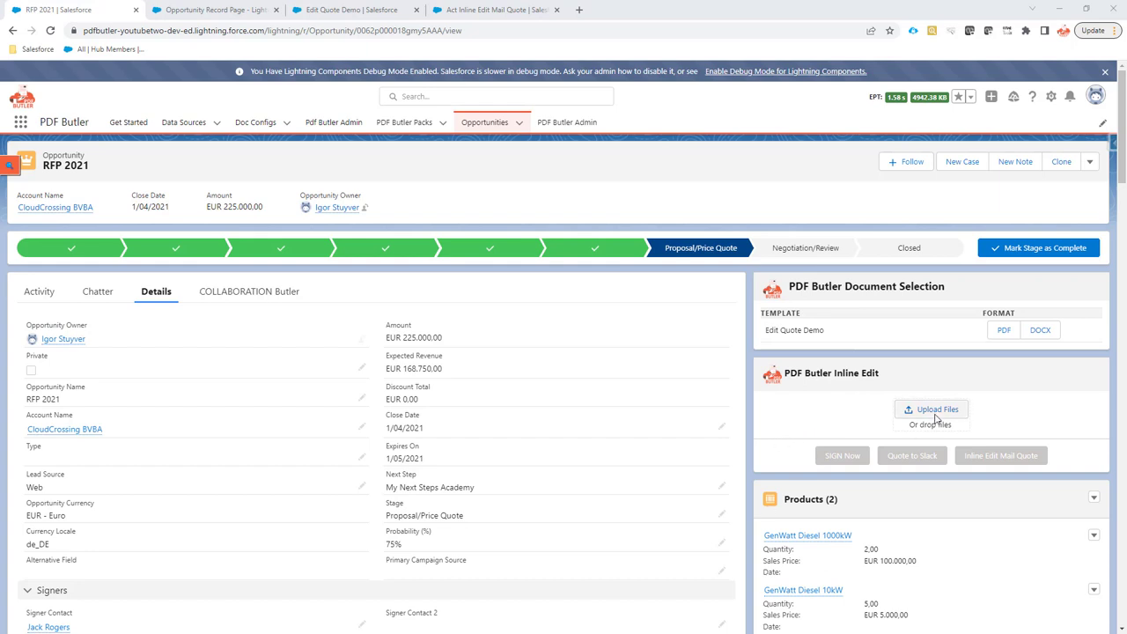
{"action": "mouse_move", "coordinate": [929, 420]}
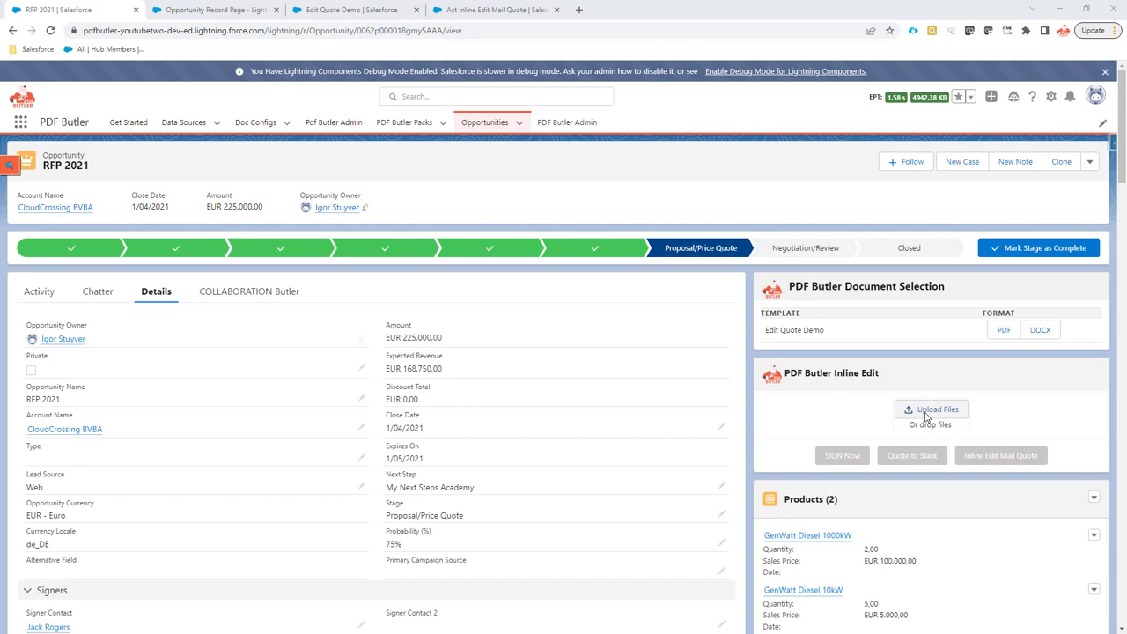
{"action": "mouse_move", "coordinate": [641, 354]}
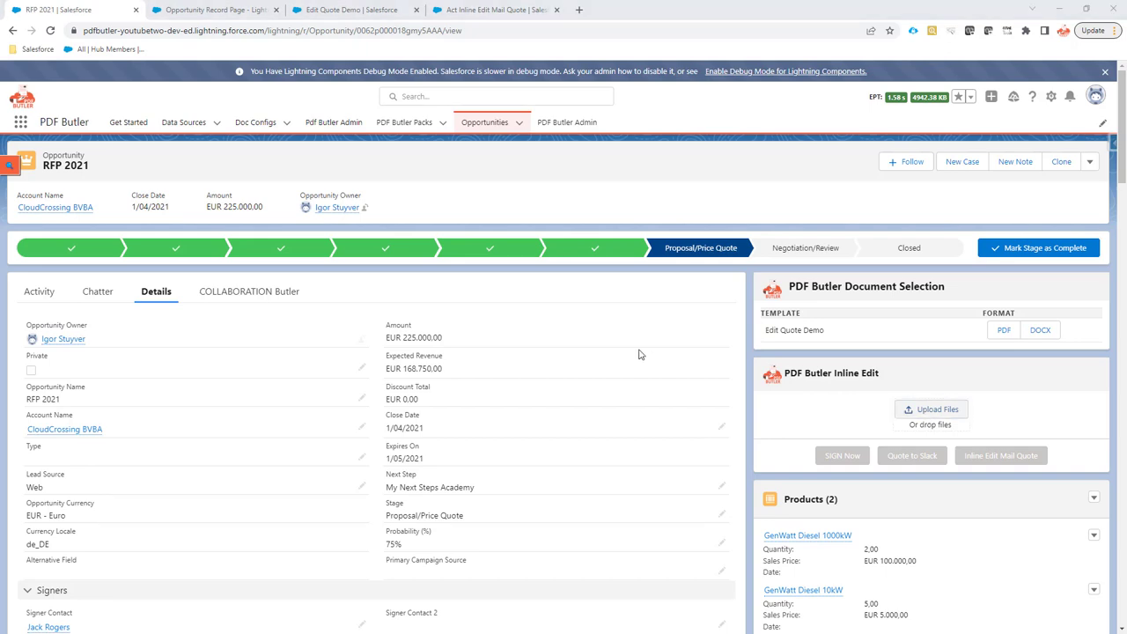
Upload Quote - ABC1234.docx through Upload Files in the Inline Edit panel
{"action": "left_click", "coordinate": [931, 409]}
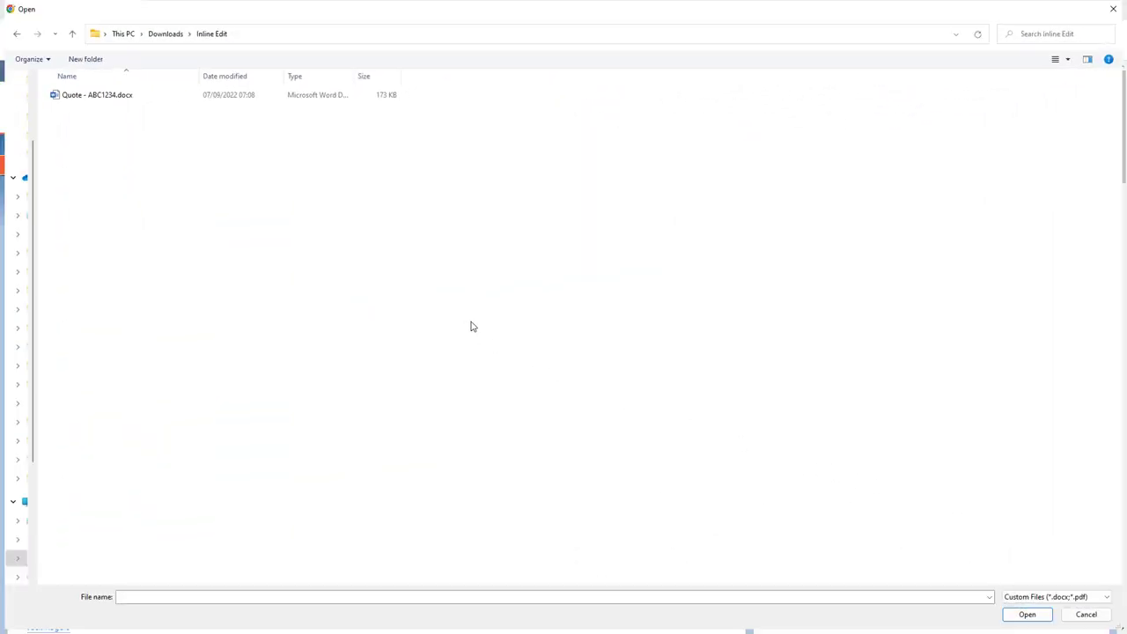
{"action": "left_click", "coordinate": [97, 94]}
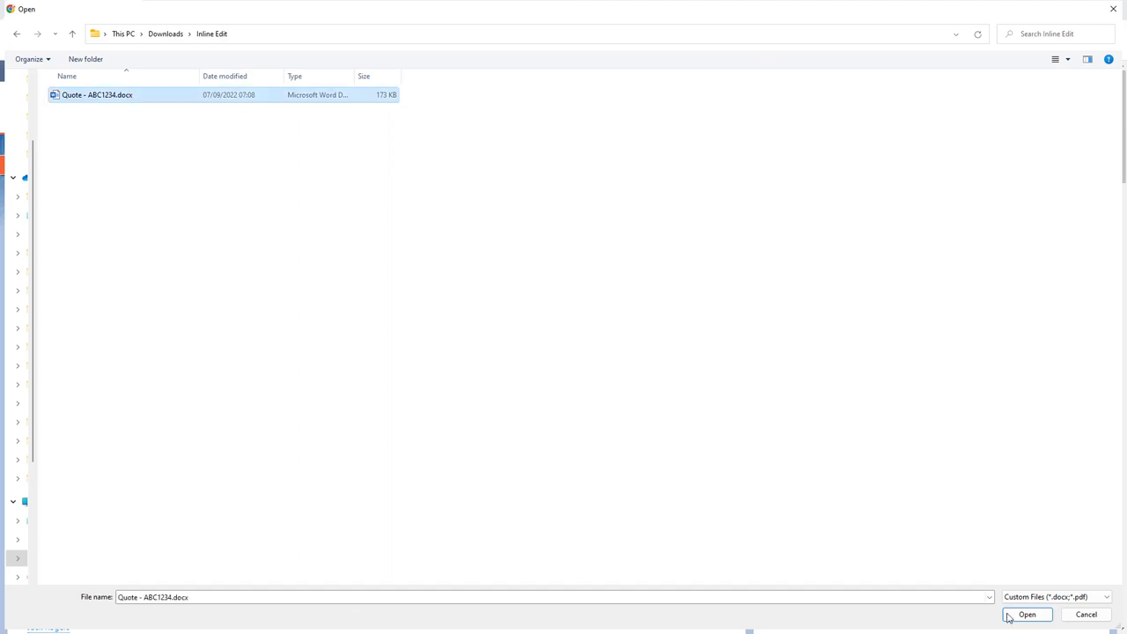
{"action": "left_click", "coordinate": [1027, 614]}
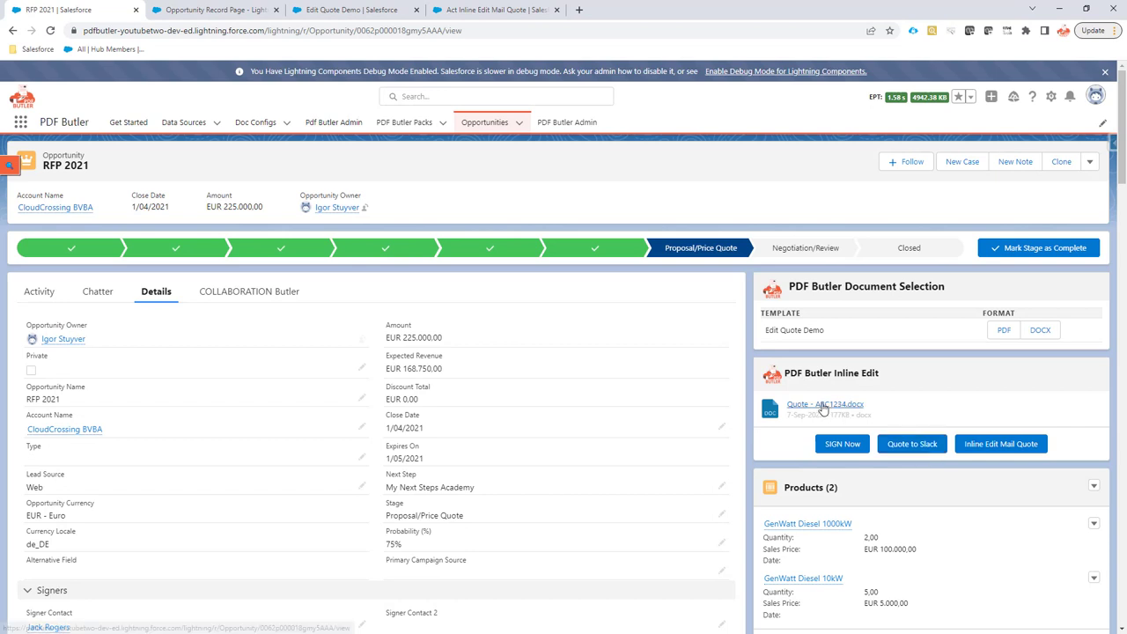
{"action": "mouse_move", "coordinate": [825, 407]}
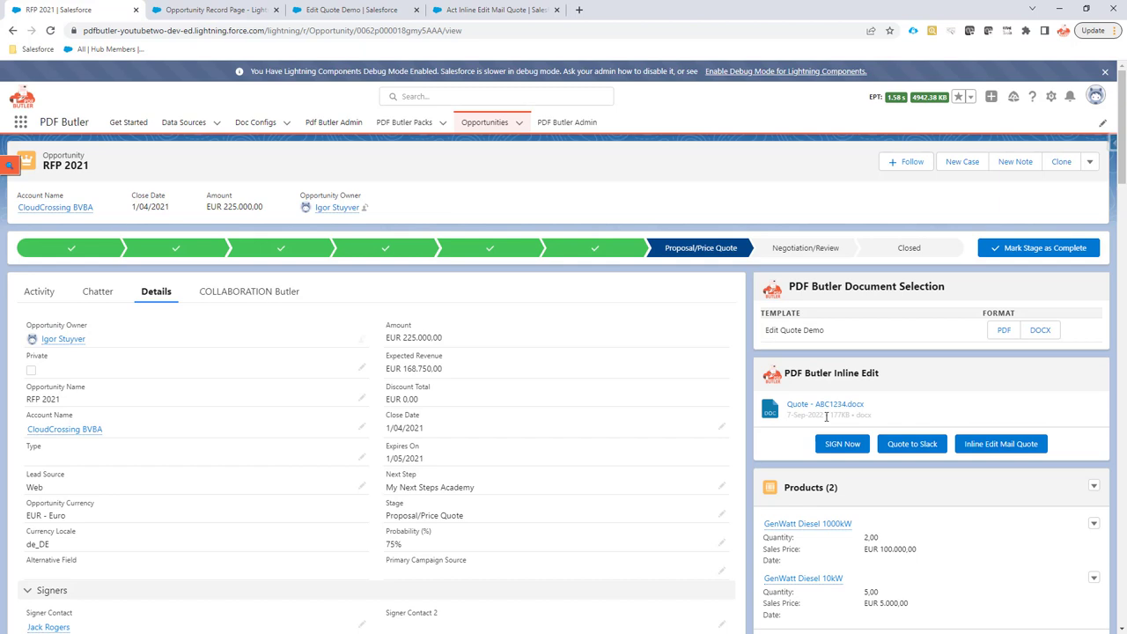
{"action": "mouse_move", "coordinate": [1004, 417]}
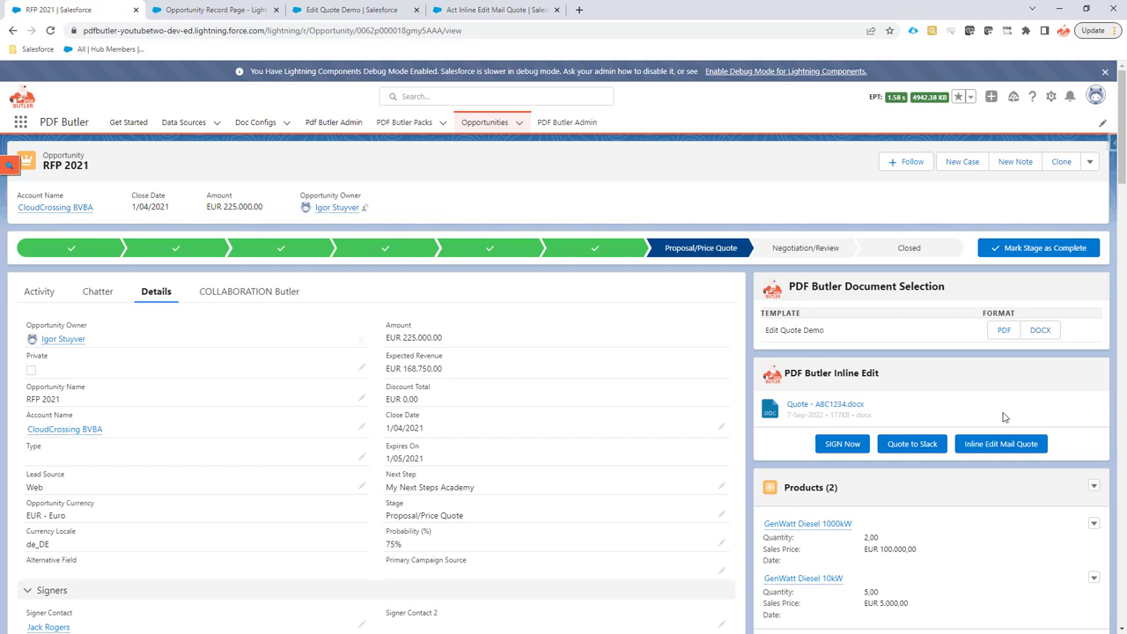
{"action": "mouse_move", "coordinate": [1001, 444]}
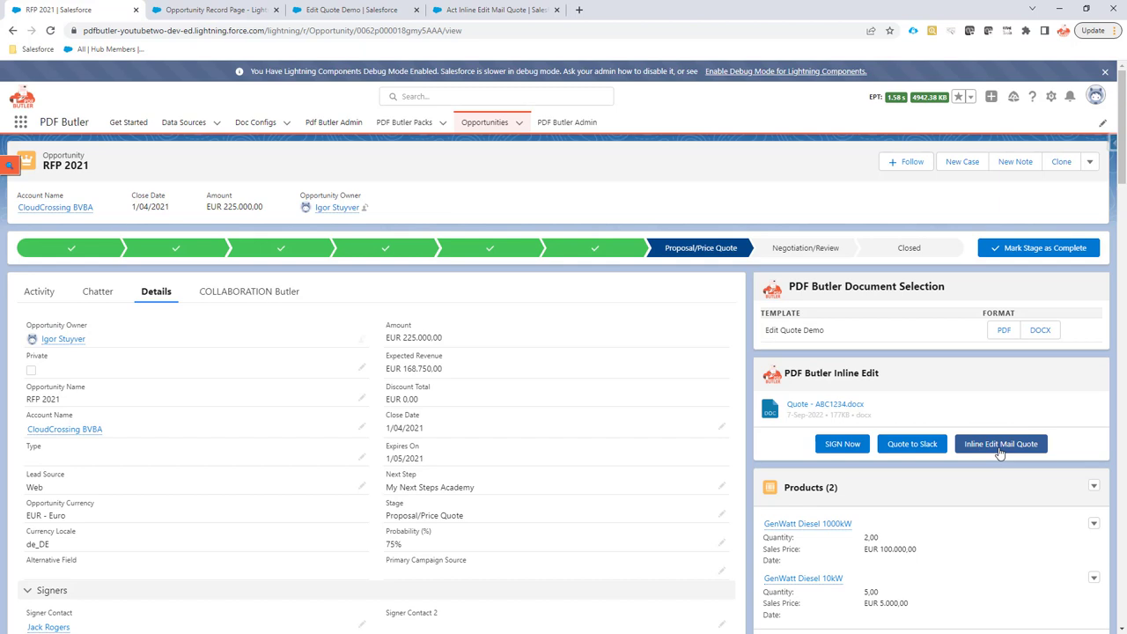
{"action": "mouse_move", "coordinate": [1000, 447]}
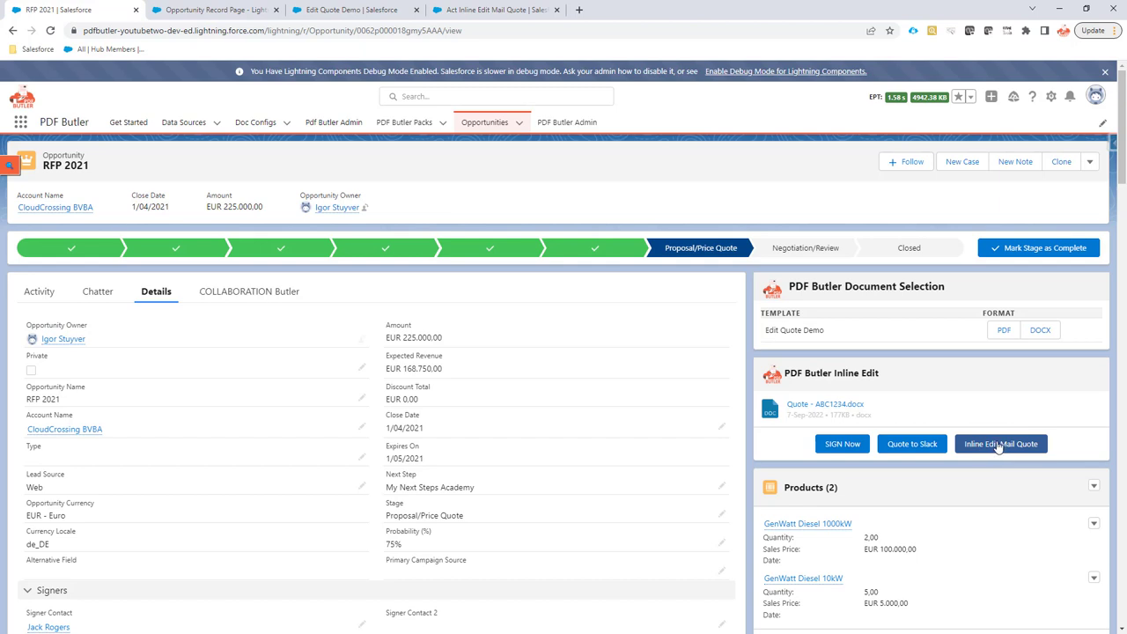
Run Inline Edit Mail Quote to convert and email the quote, then dismiss the confirmation
{"action": "left_click", "coordinate": [1002, 444]}
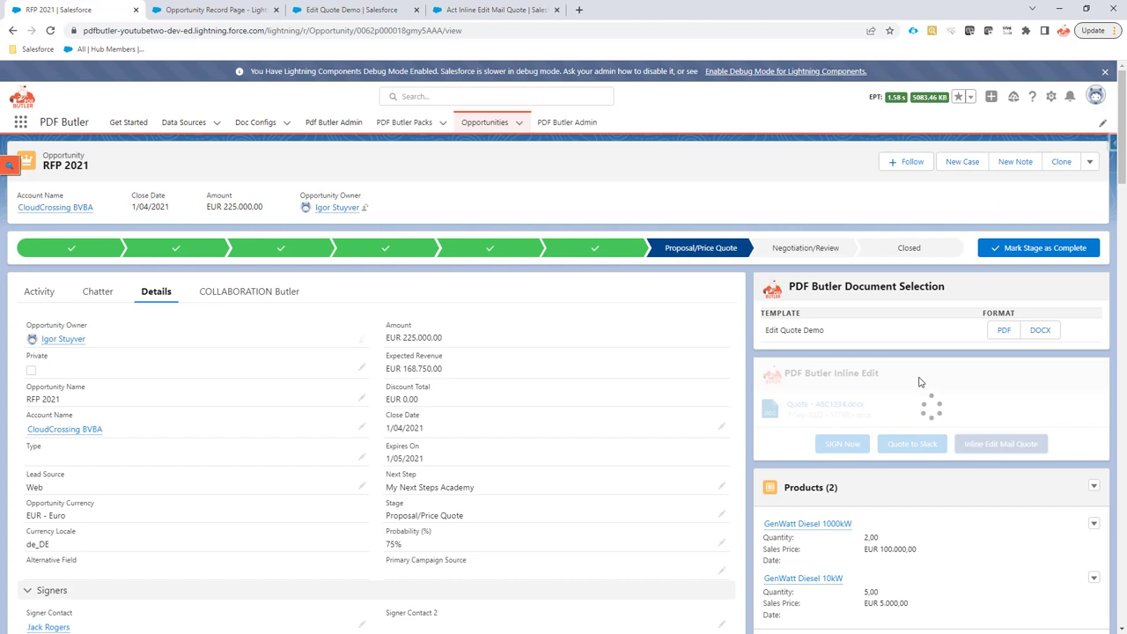
{"action": "left_click", "coordinate": [1002, 444]}
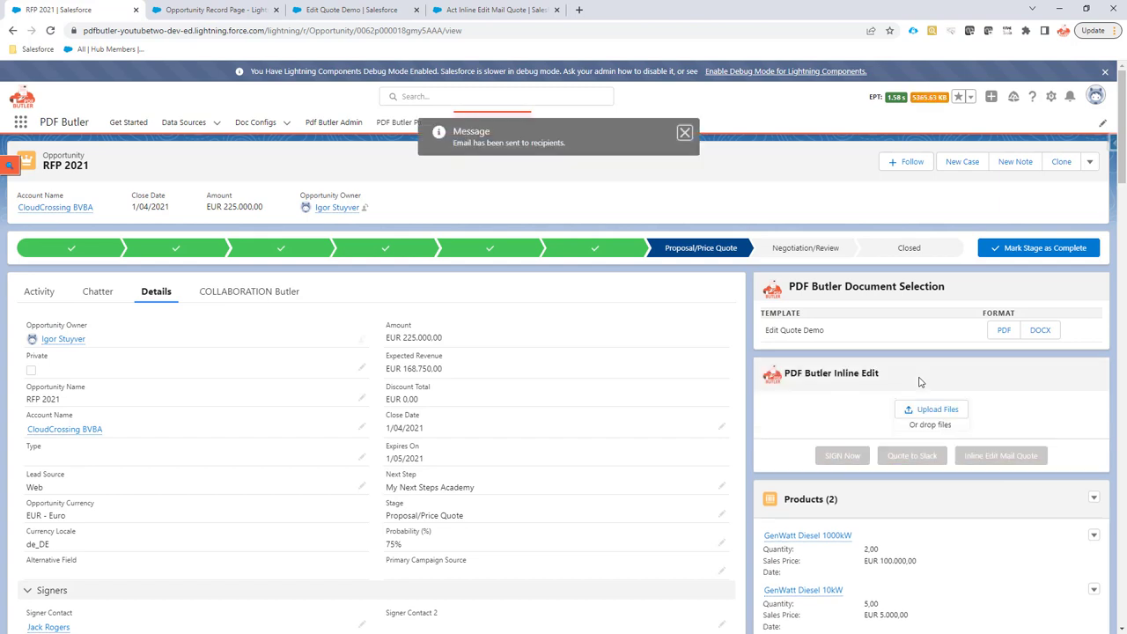
{"action": "mouse_move", "coordinate": [908, 396]}
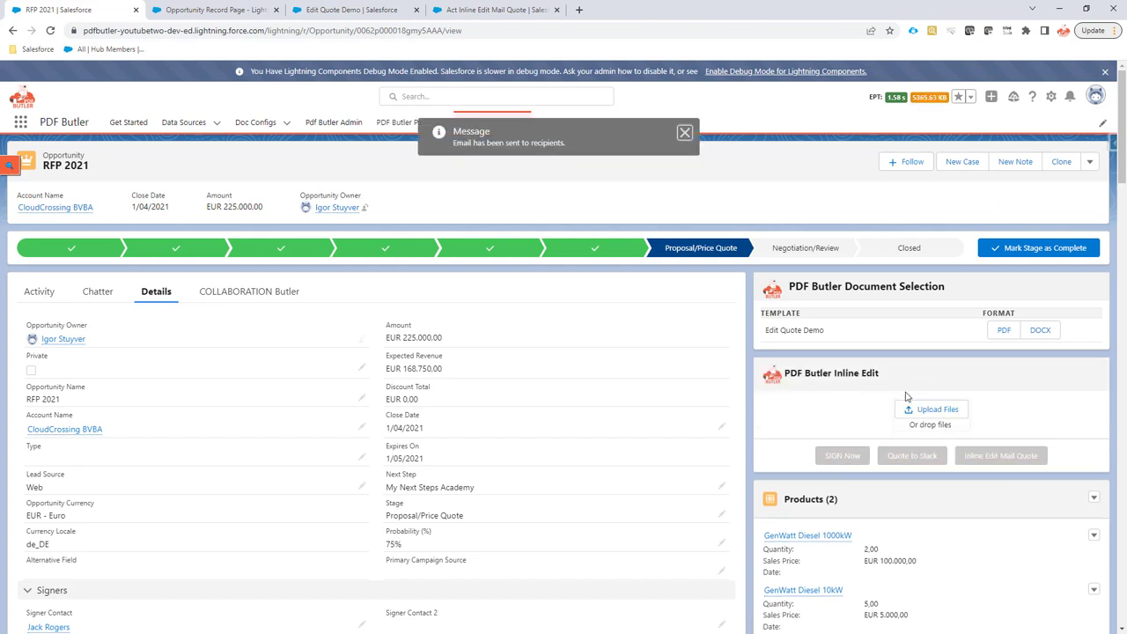
{"action": "left_click", "coordinate": [685, 133]}
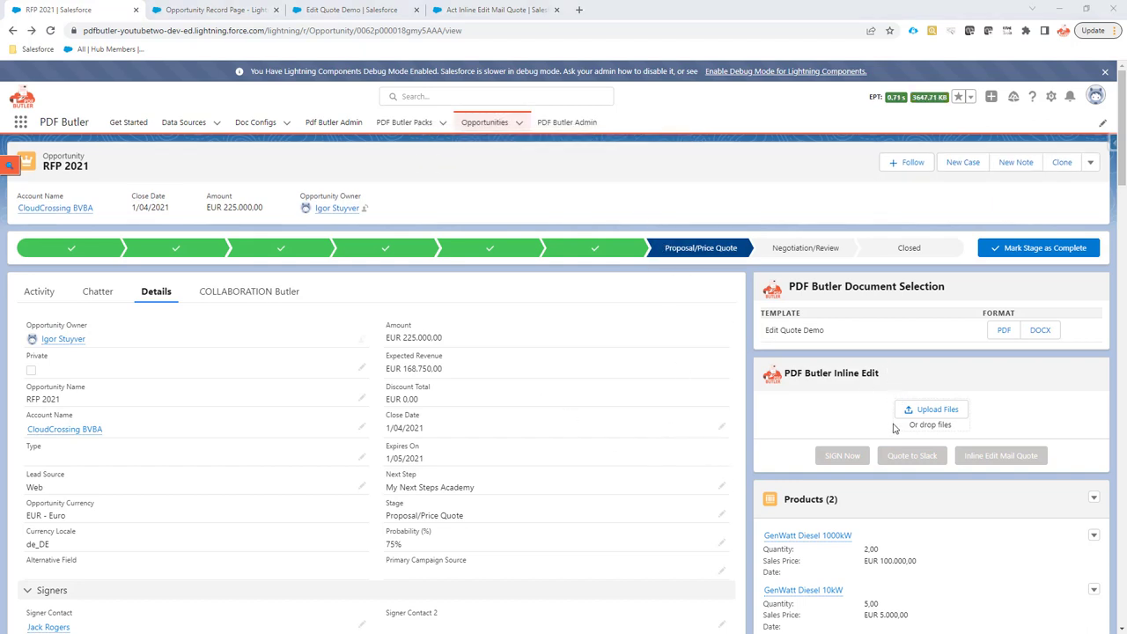
{"action": "mouse_move", "coordinate": [895, 428]}
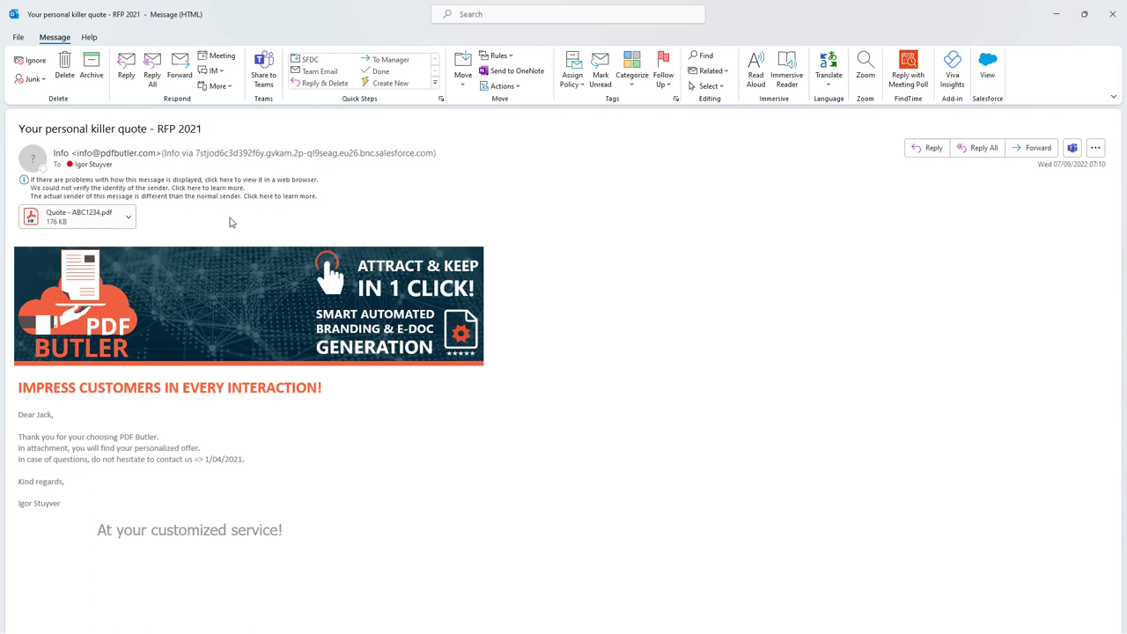
{"action": "mouse_move", "coordinate": [71, 218]}
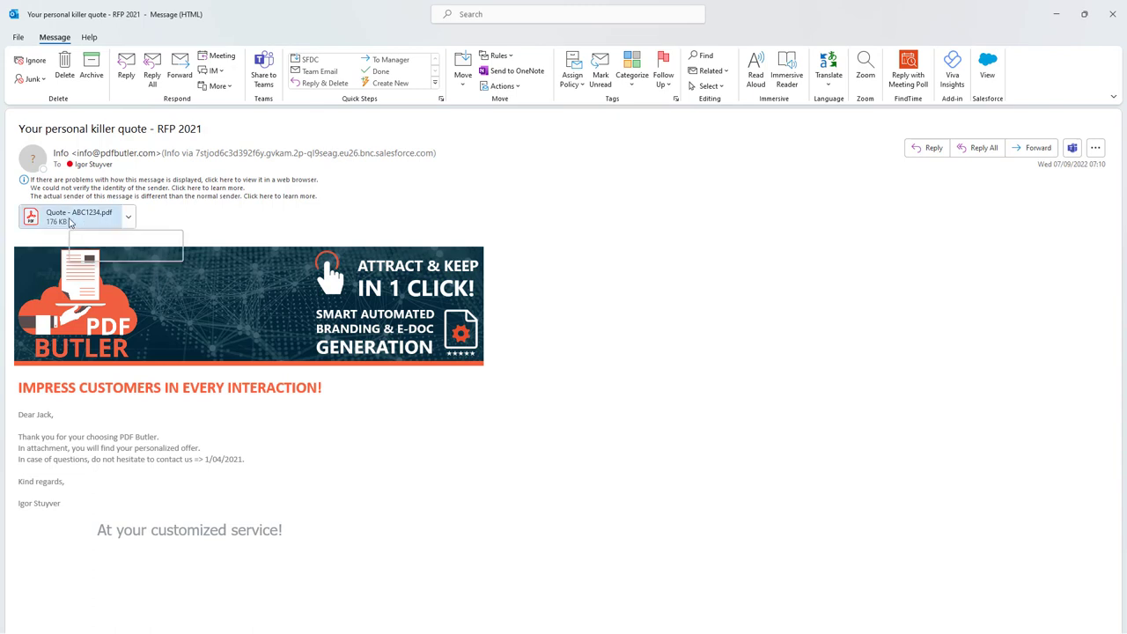
Preview the Quote - ABC1234.pdf attachment and scroll through its pages
{"action": "left_click", "coordinate": [78, 216]}
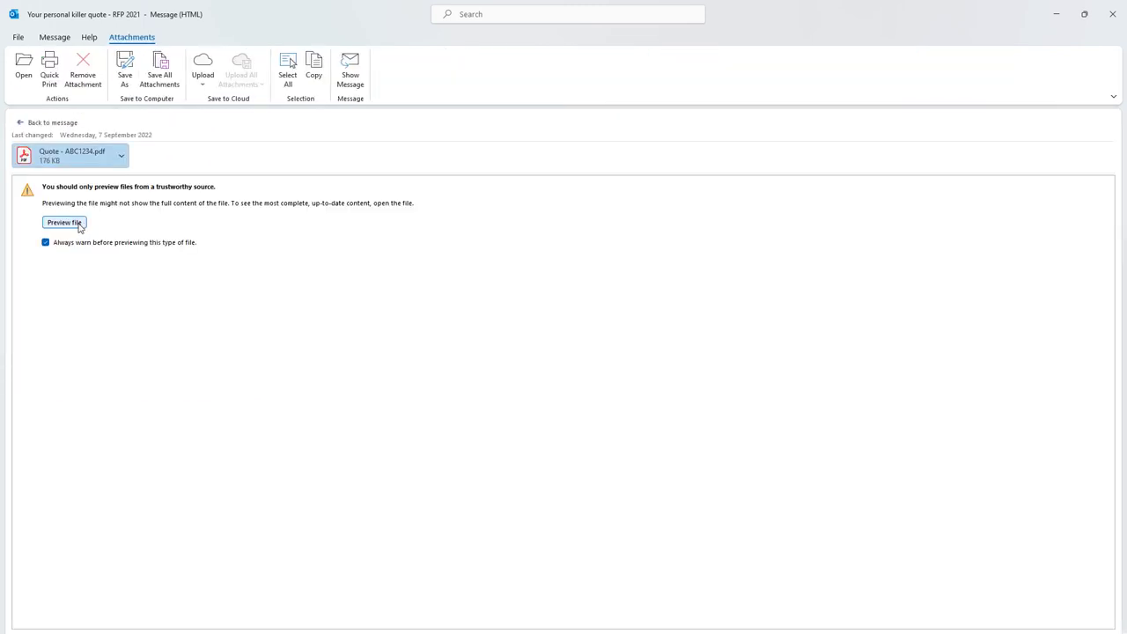
{"action": "left_click", "coordinate": [64, 222]}
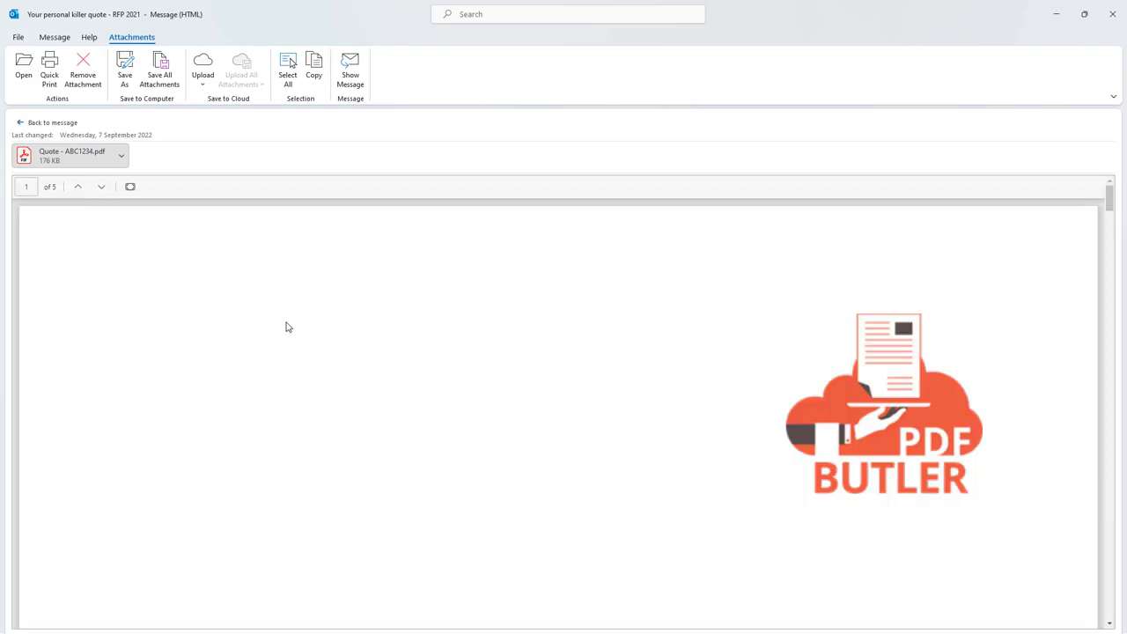
{"action": "scroll", "scroll_direction": "down", "scroll_amount": 3}
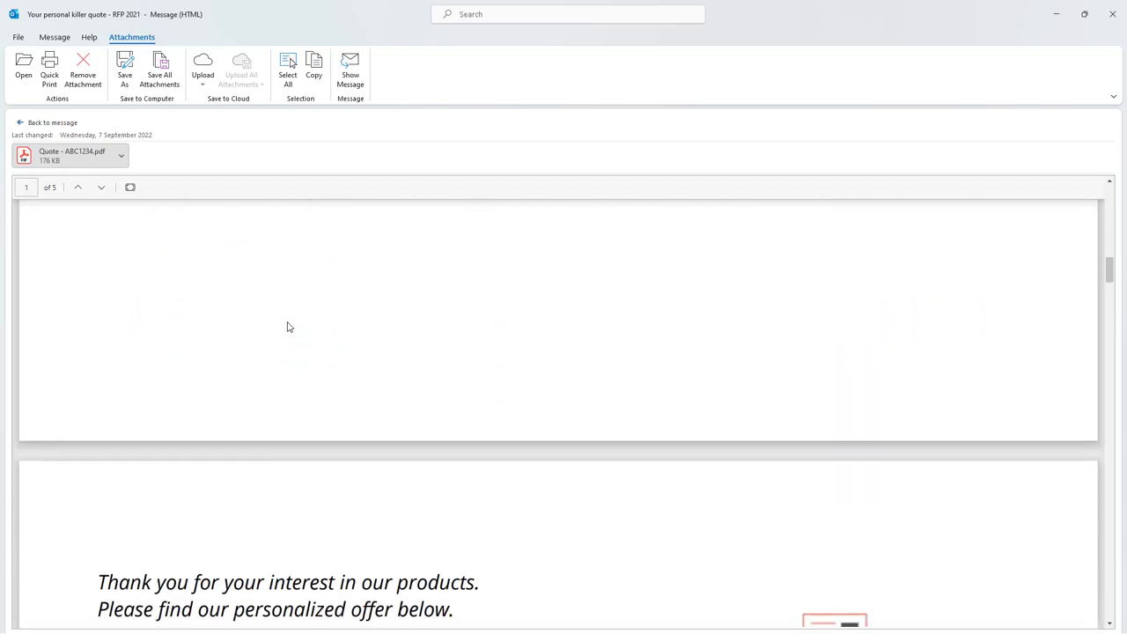
{"action": "scroll", "scroll_direction": "down", "scroll_amount": 3}
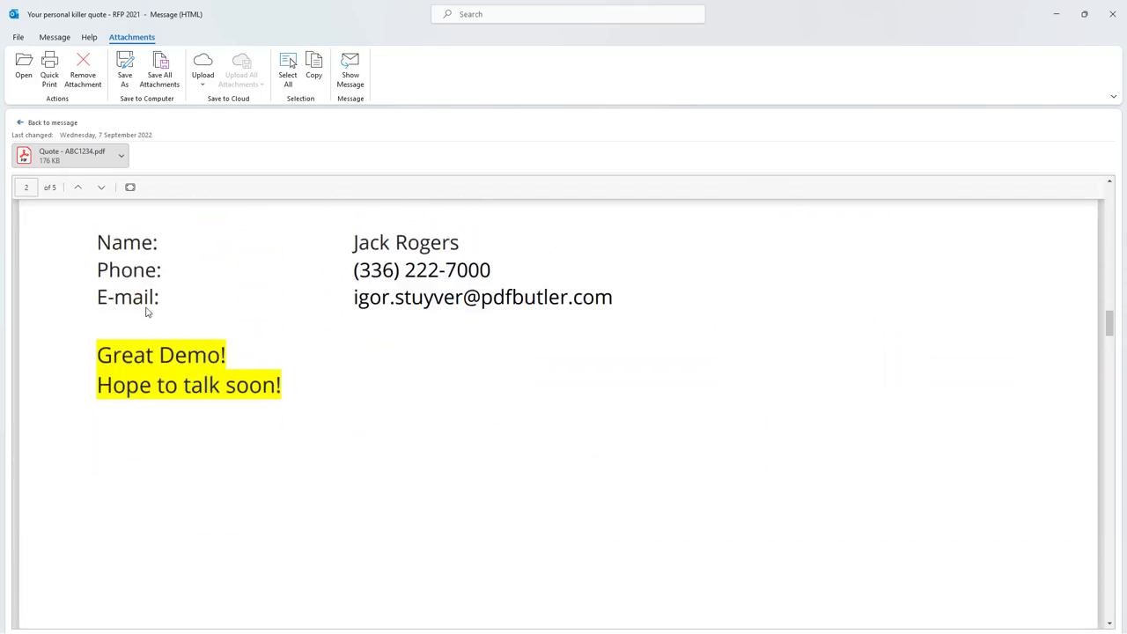
{"action": "scroll", "scroll_direction": "down", "scroll_amount": 3}
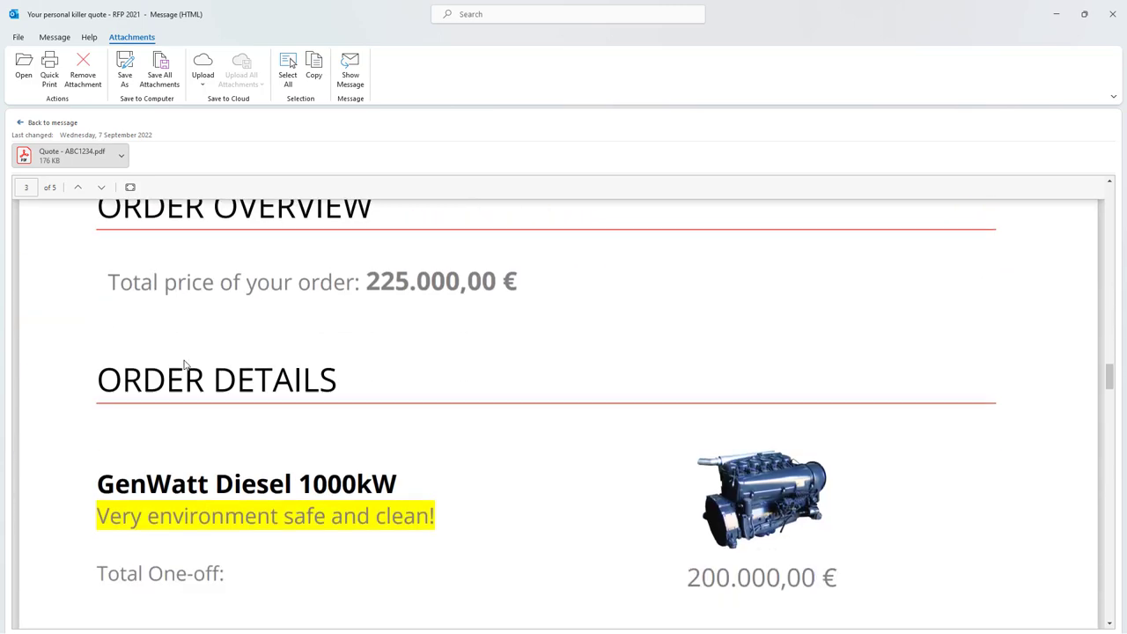
{"action": "scroll", "scroll_direction": "down", "scroll_amount": 3}
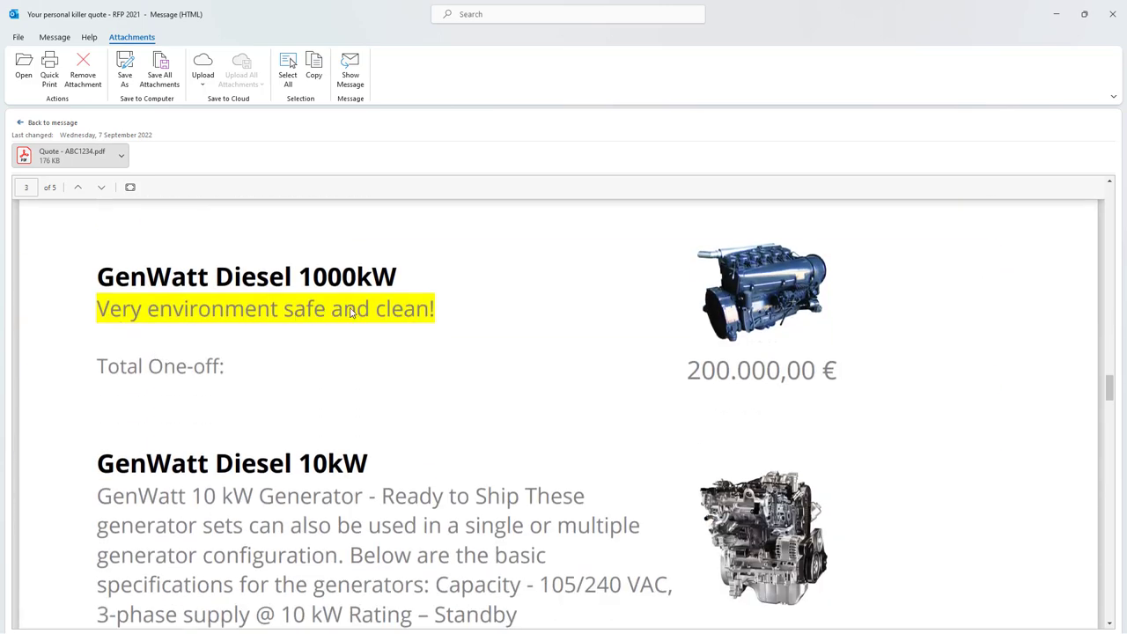